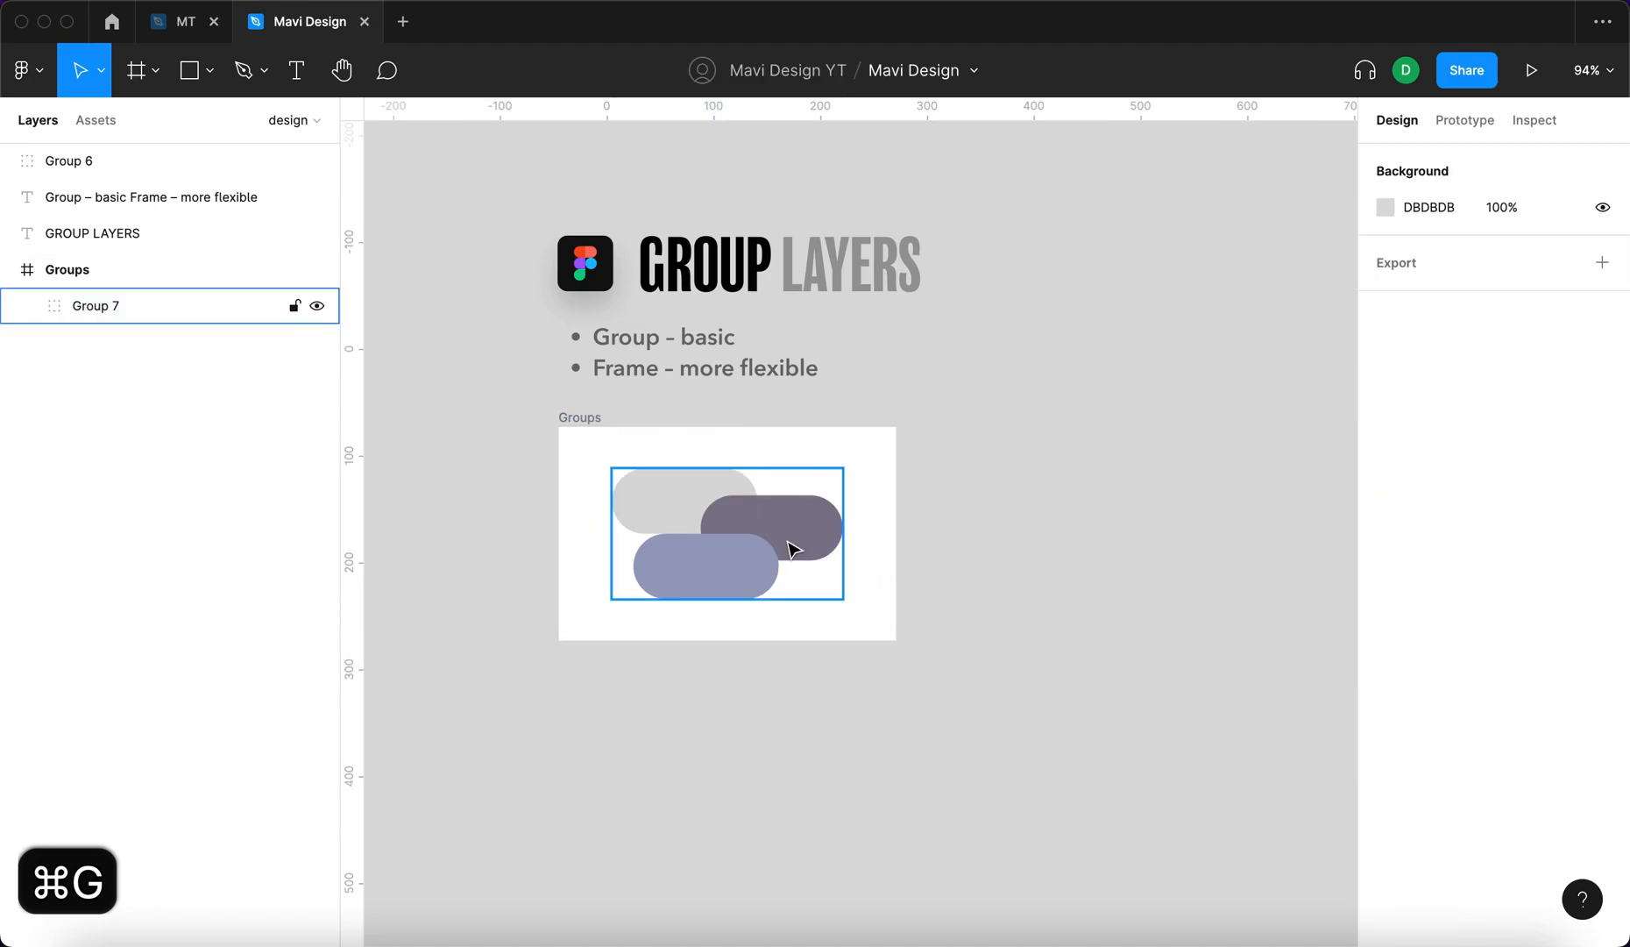
Step: Pull Group 7's three pills out of the Groups frame, enlarge them, and ungroup them
left_click(8, 306)
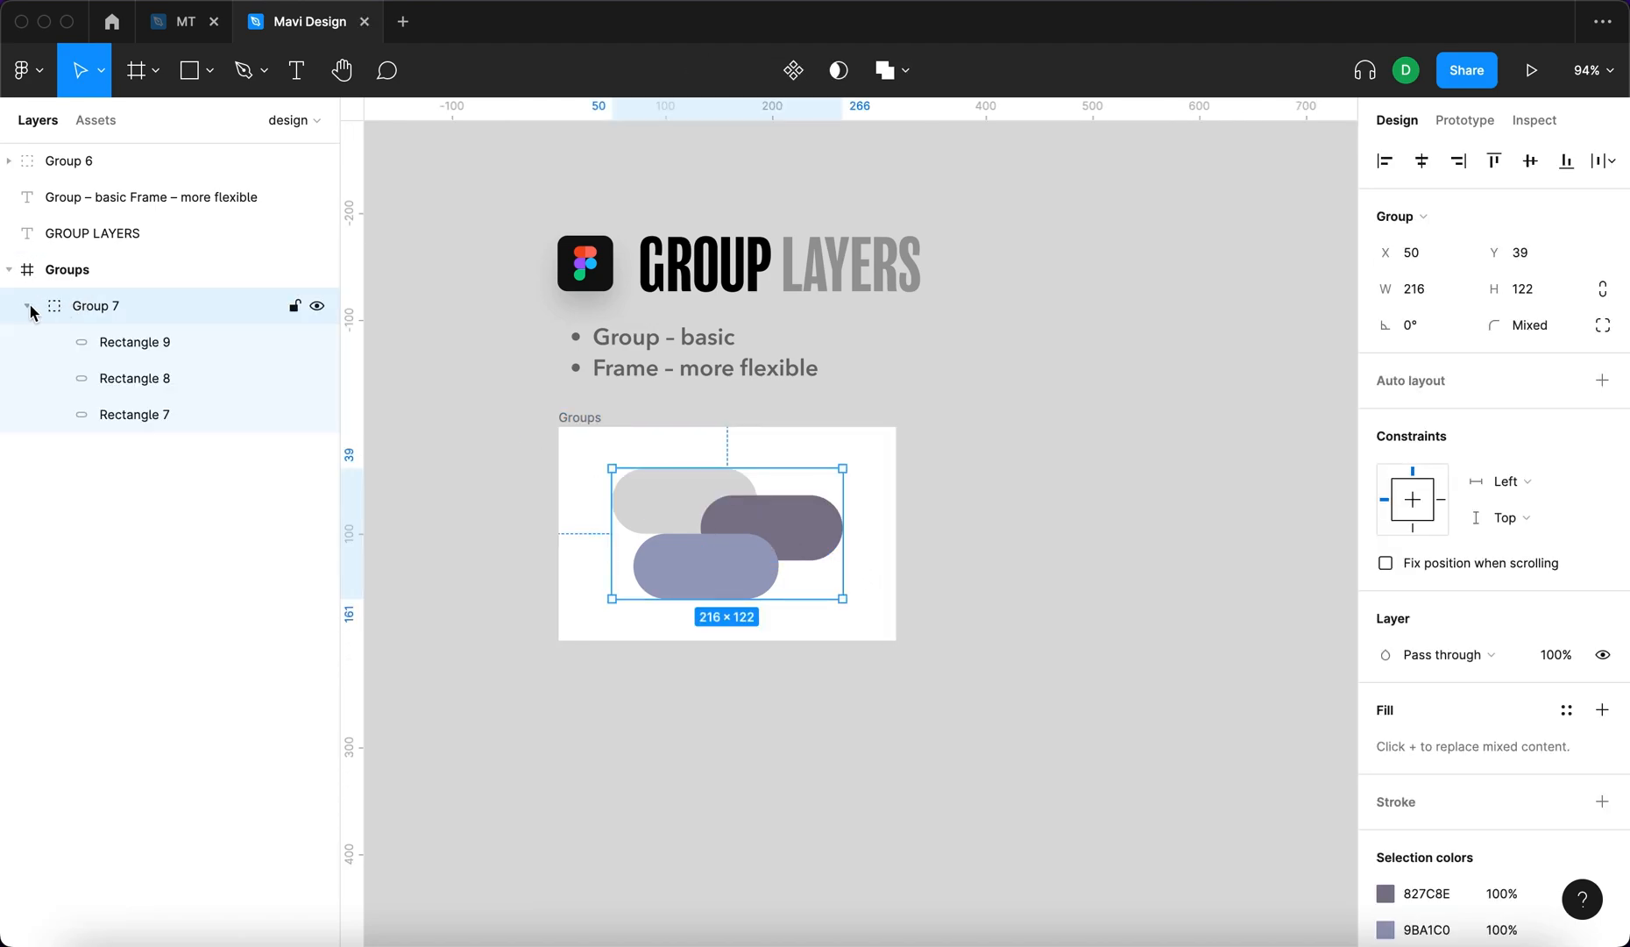
left_click(28, 305)
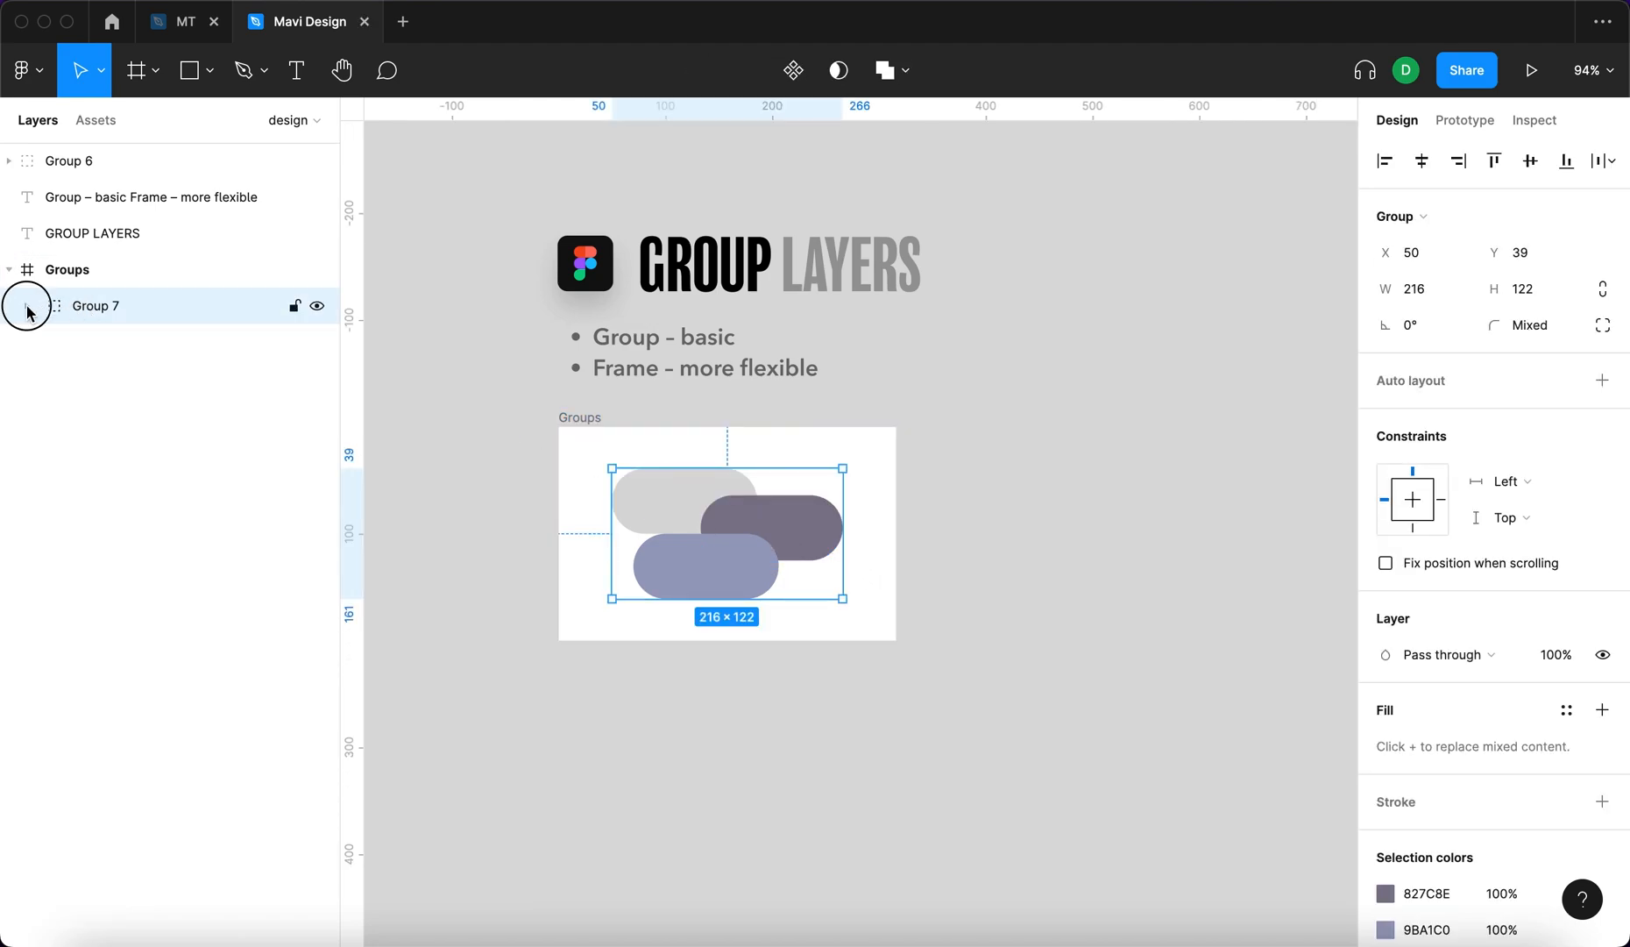
left_click(24, 306)
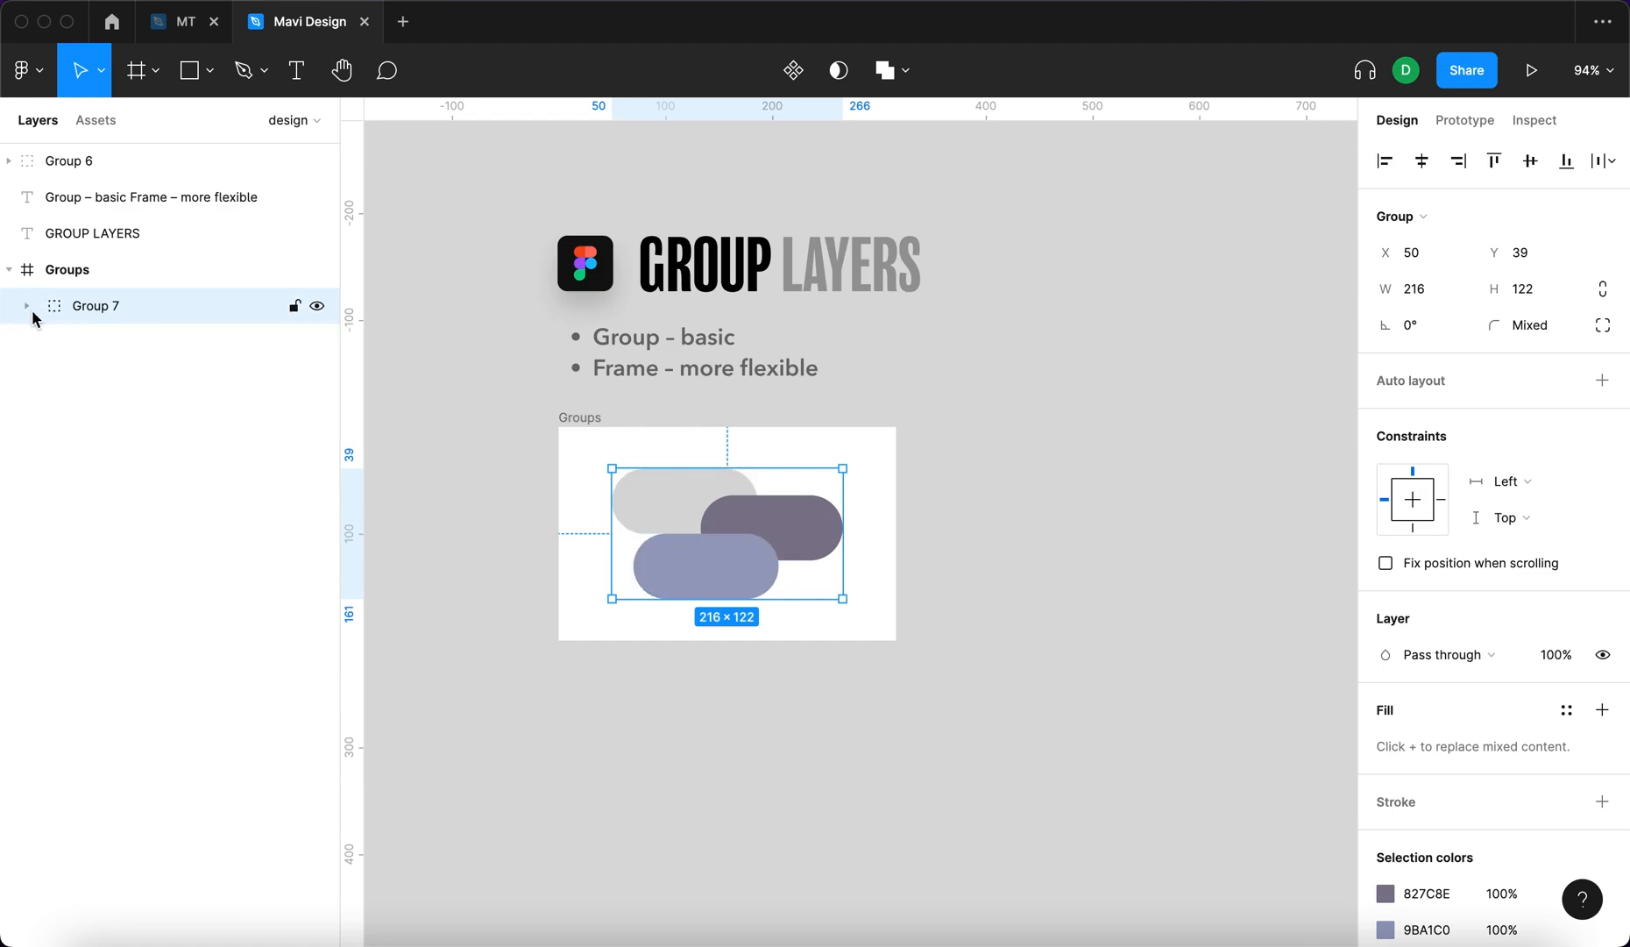
mouse_move(160, 329)
type("layer")
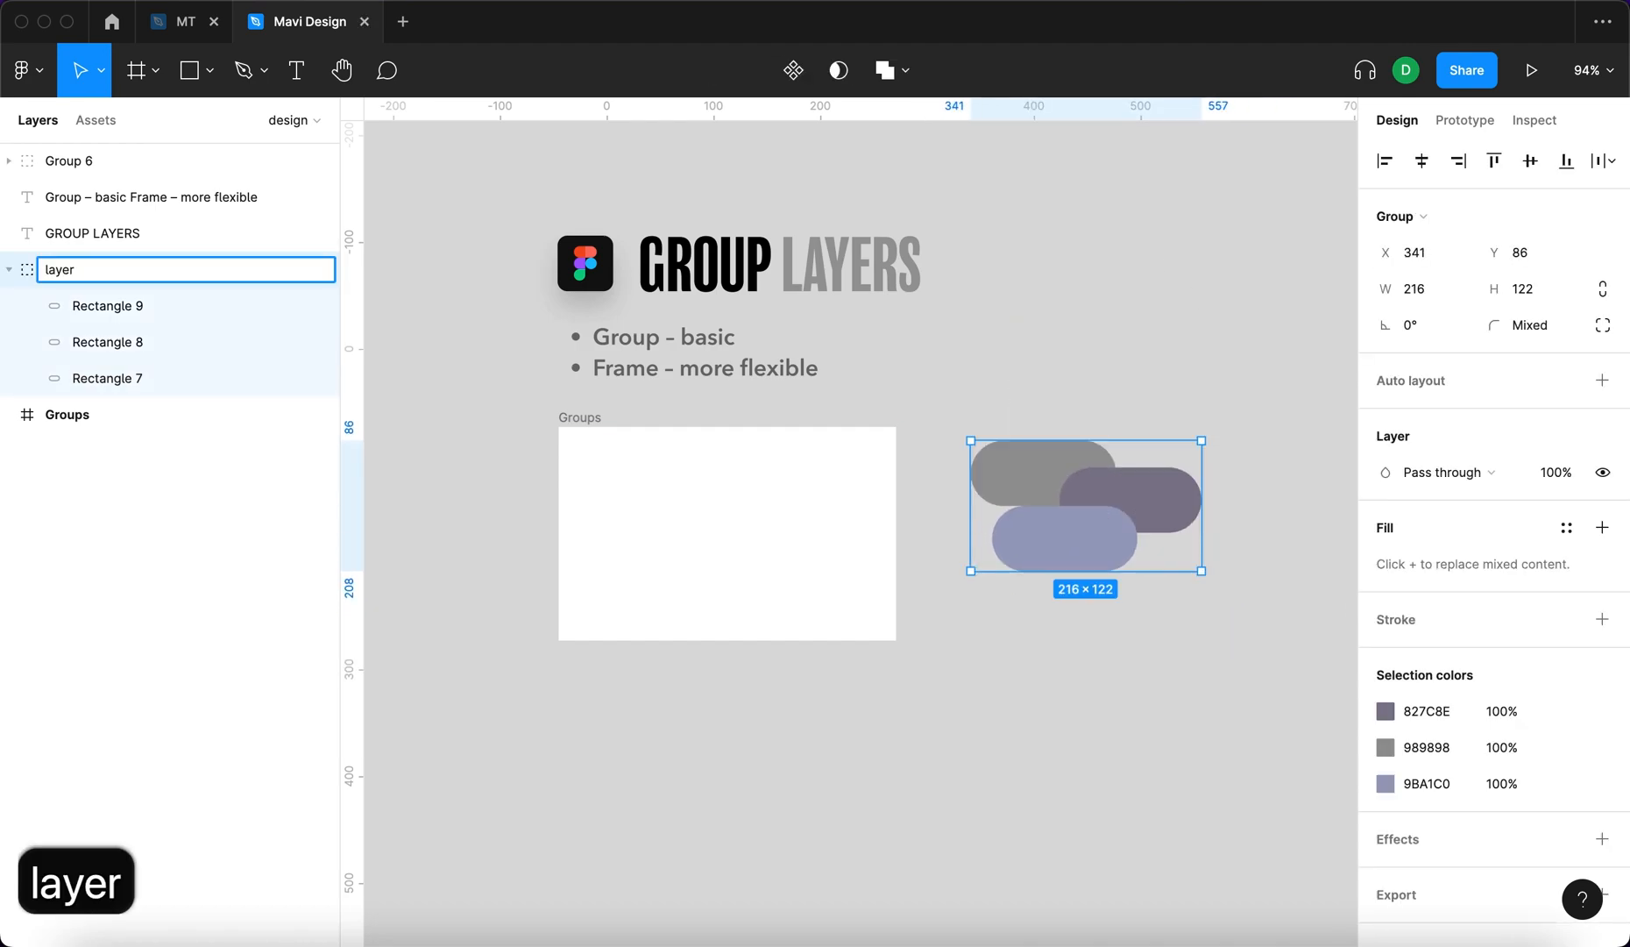
type("gro")
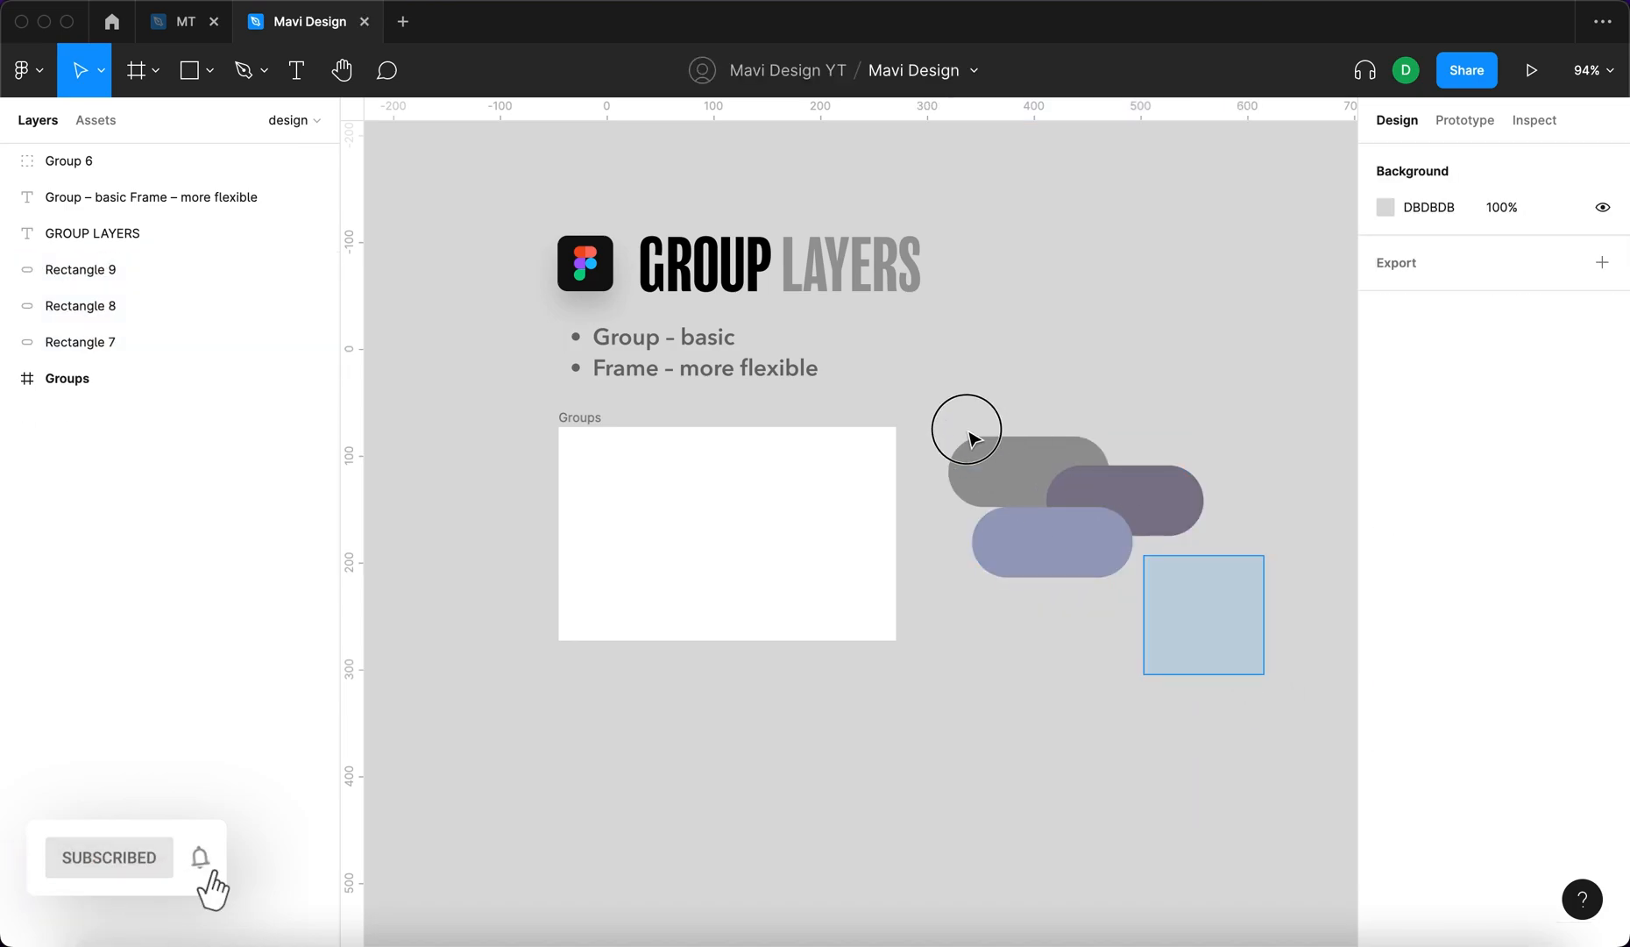
Step: Regroup and duplicate the pills, convert the copy to Frame 8, and place Frame 9 beside it
left_click(1051, 500)
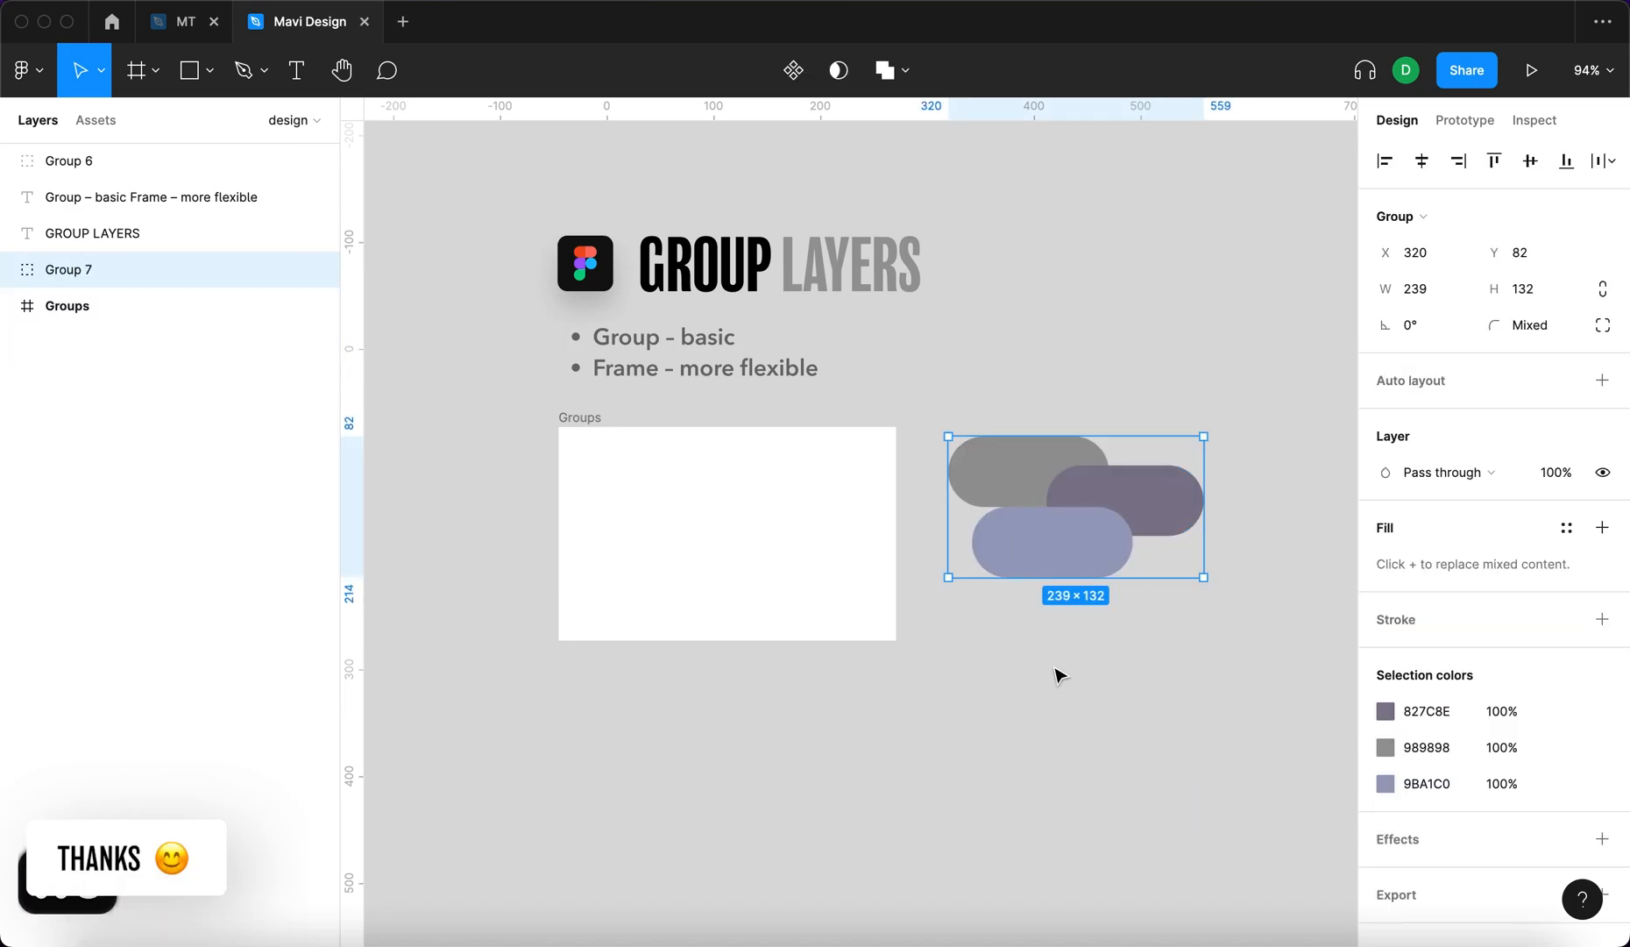
key("shift+cmd+g")
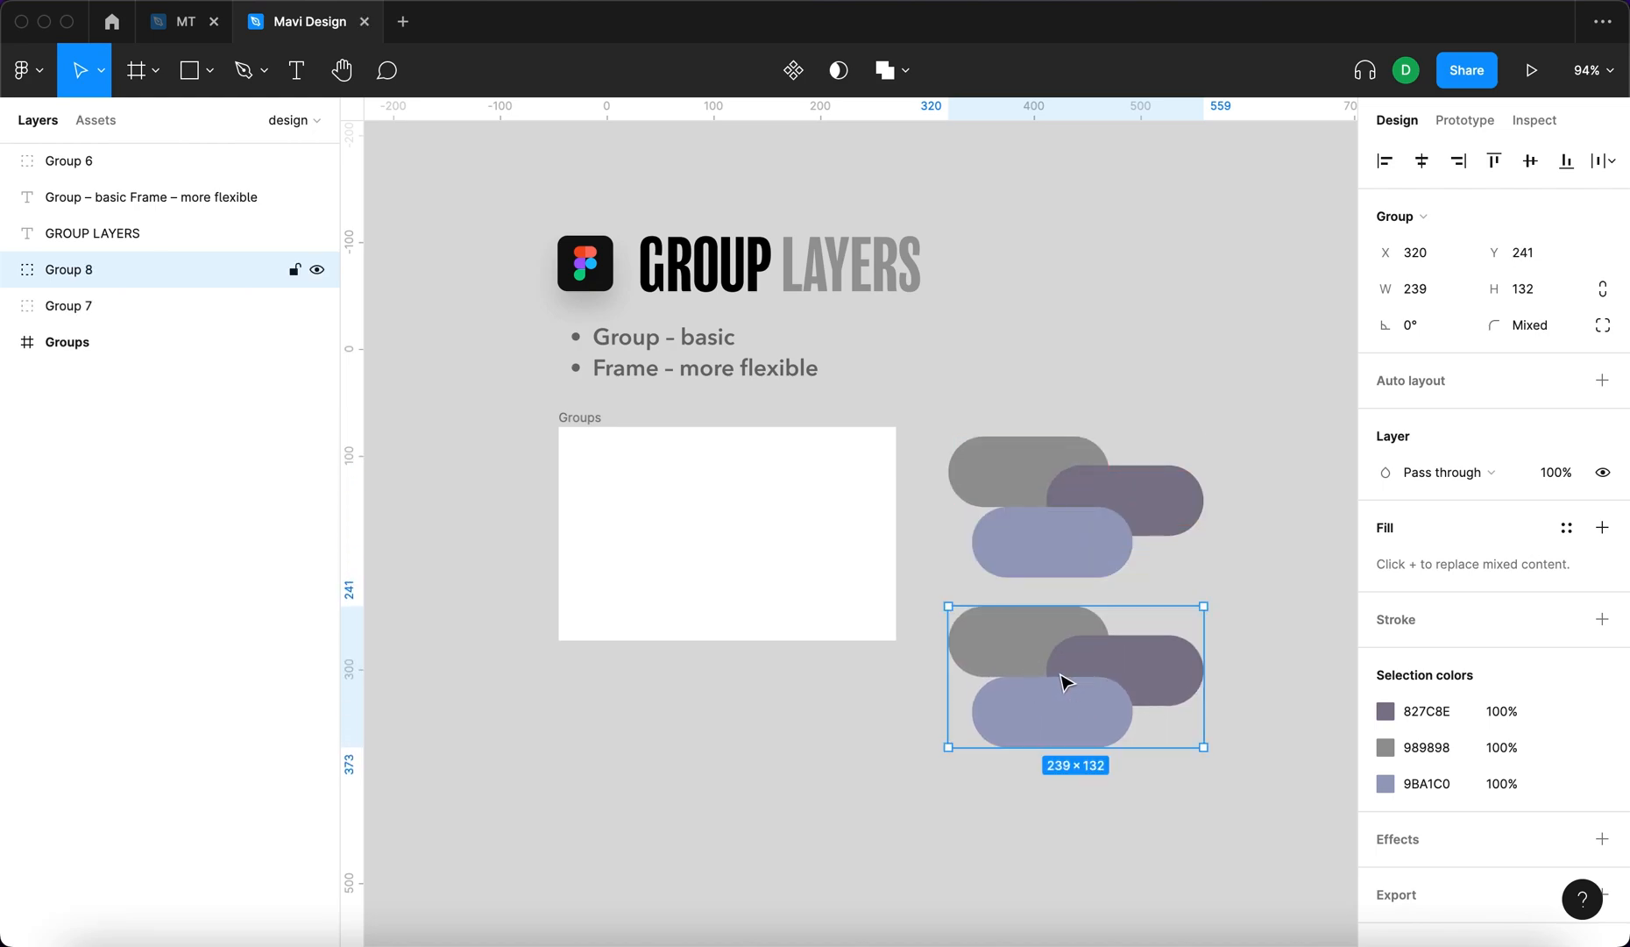
mouse_move(1256, 697)
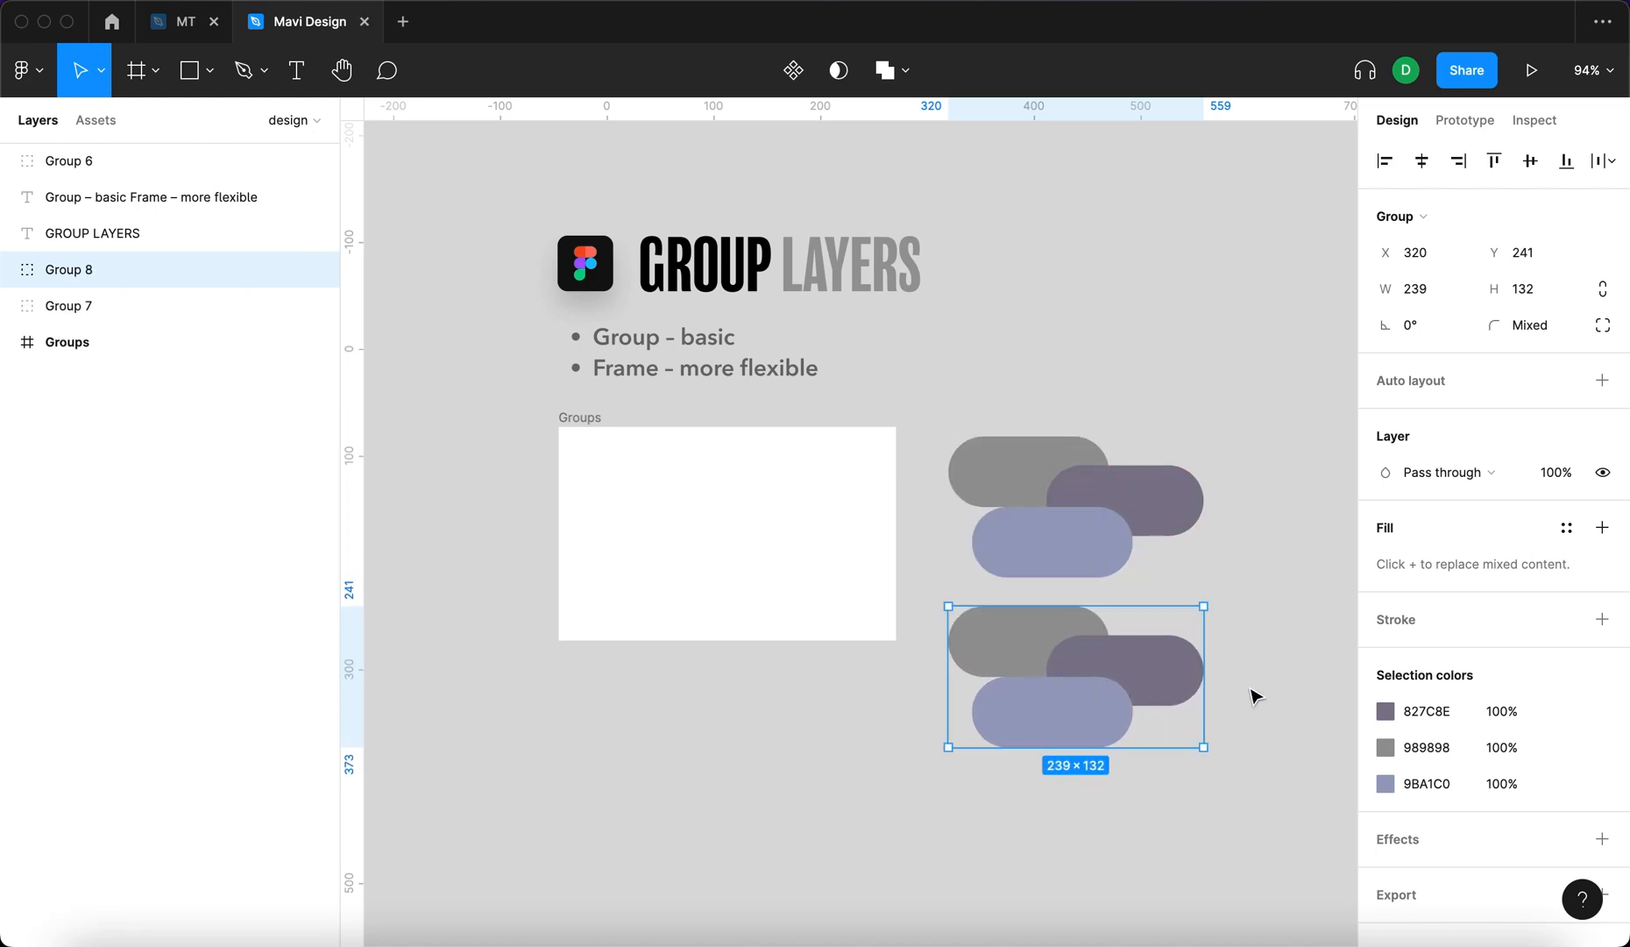
mouse_move(1436, 223)
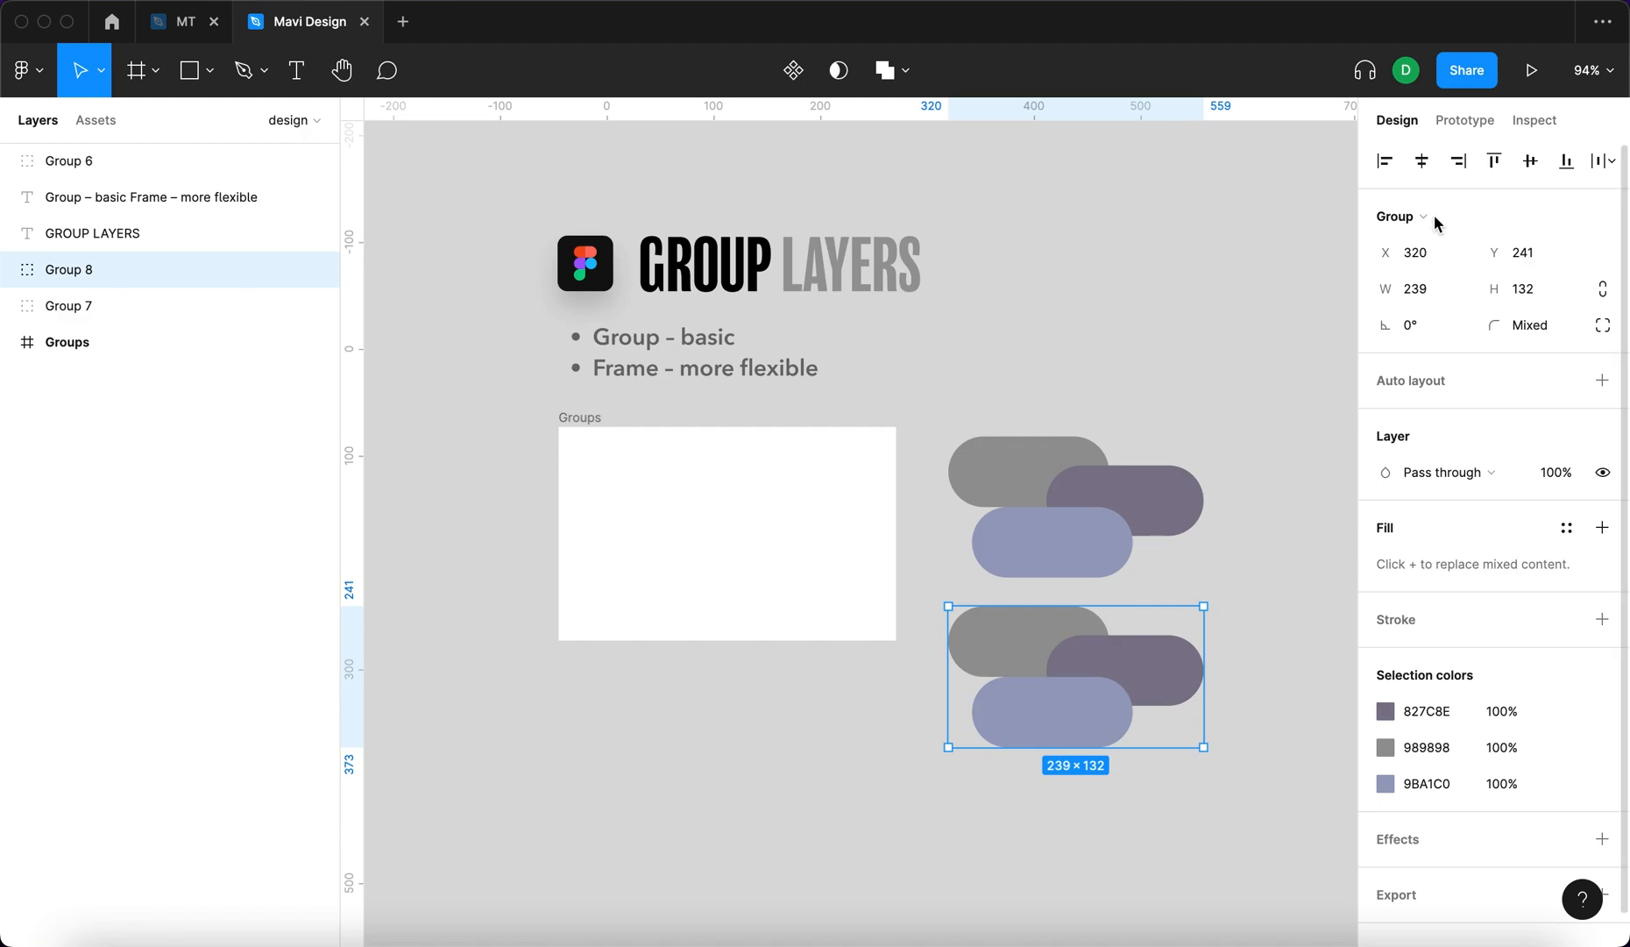
left_click(1398, 216)
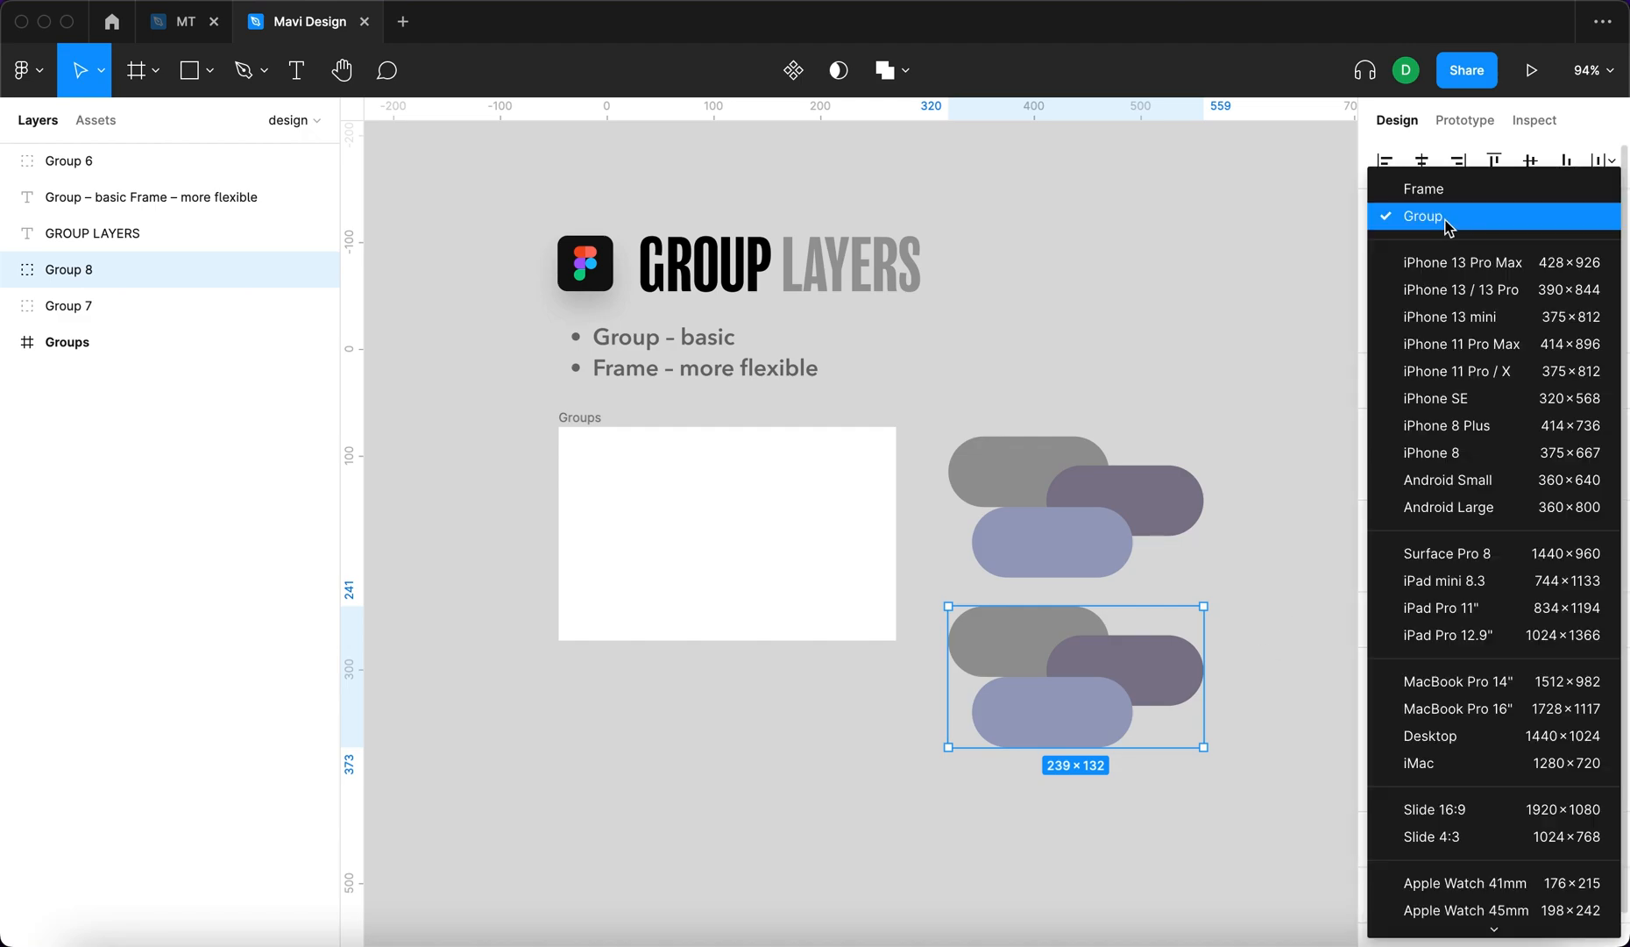
left_click(1425, 189)
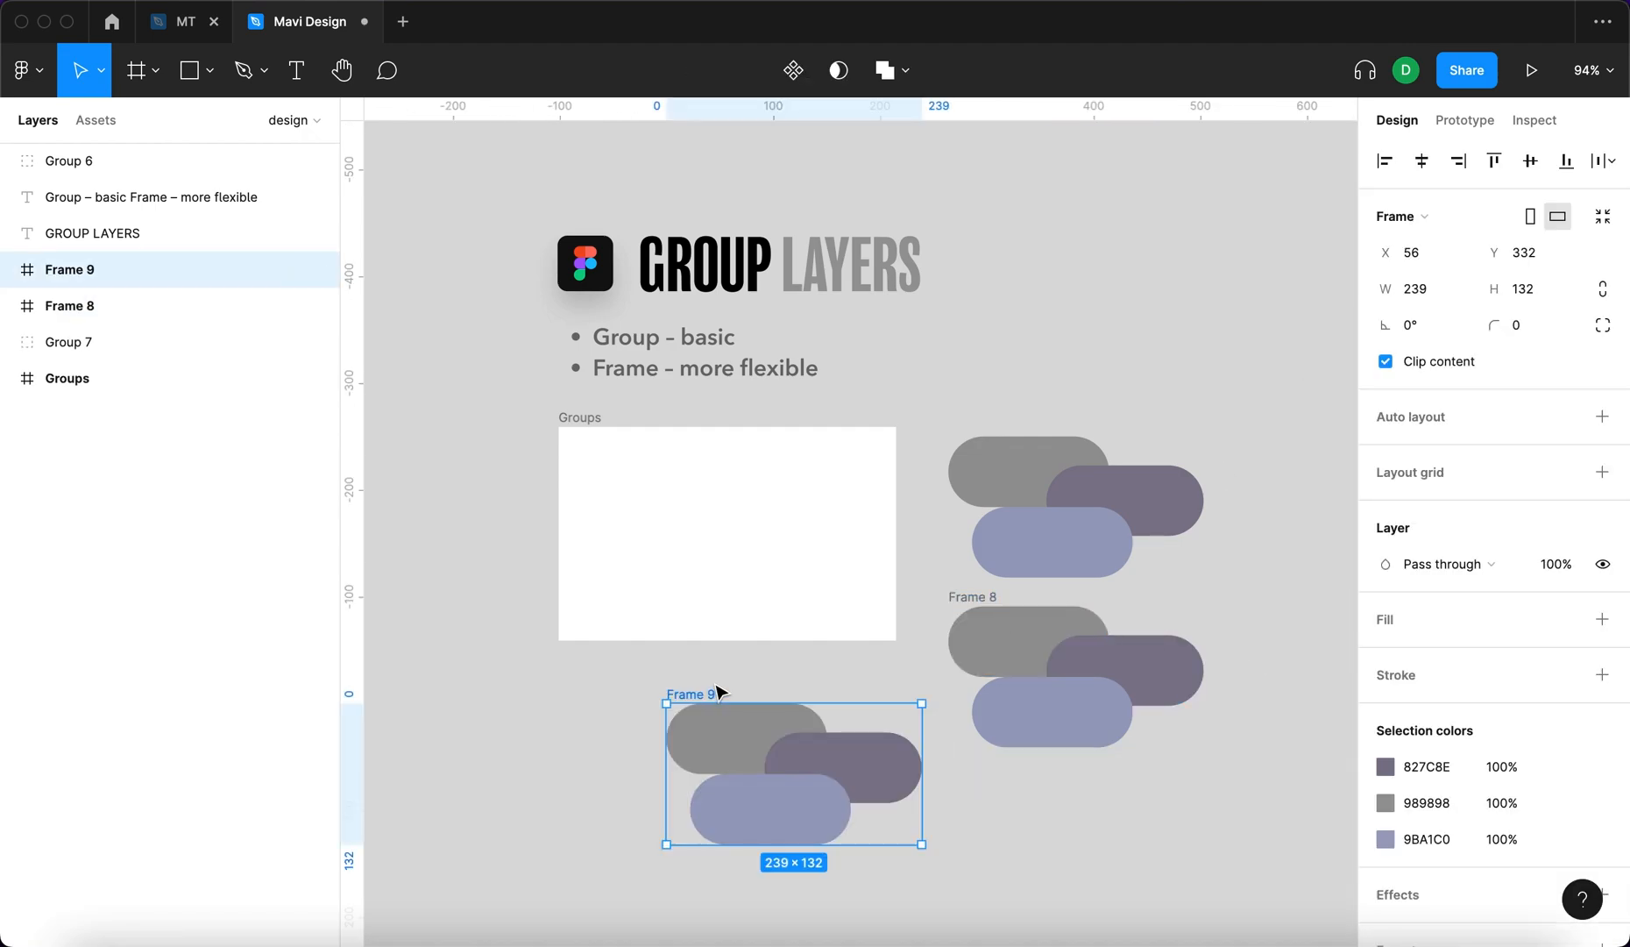
key("shift+cmd+g")
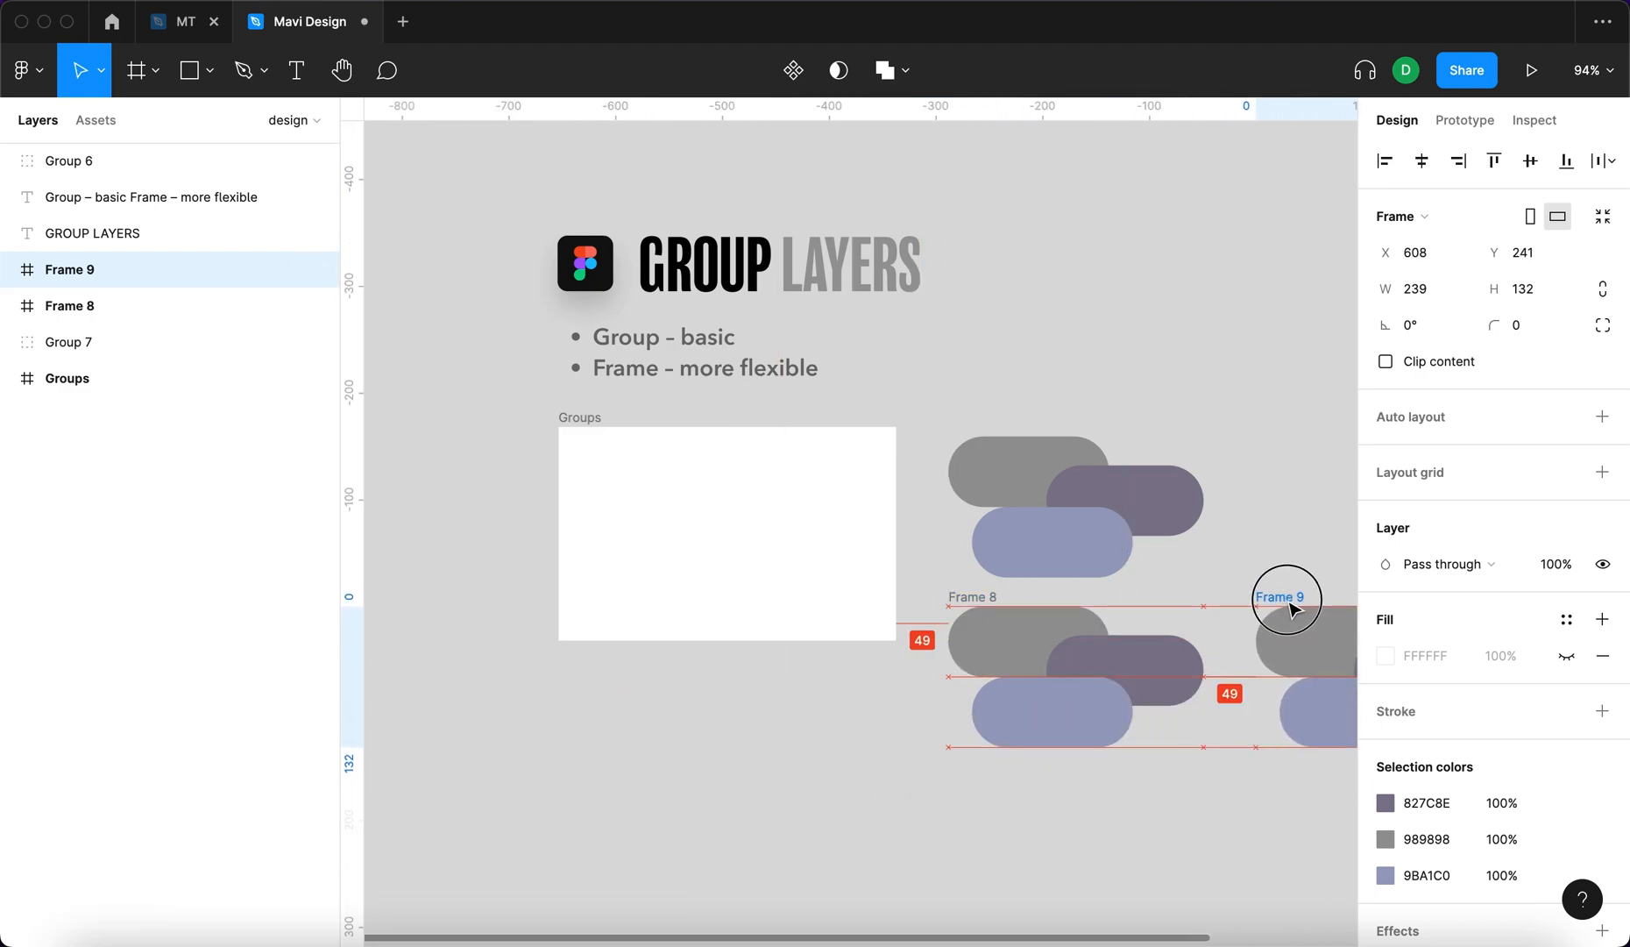
left_click(69, 341)
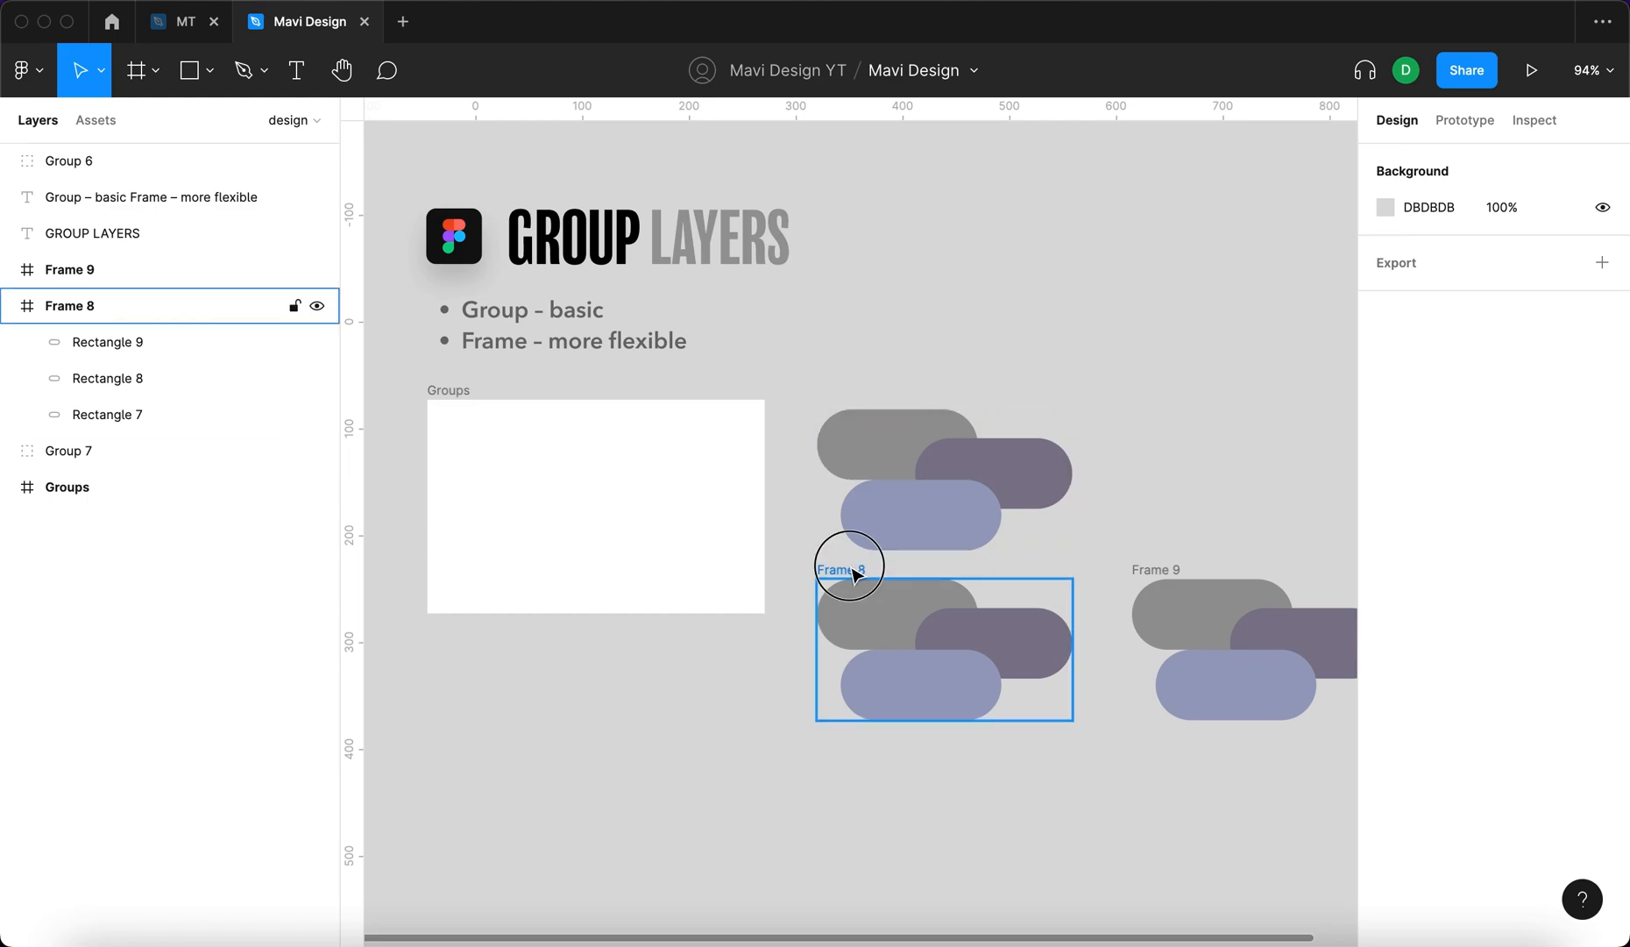
left_click(850, 565)
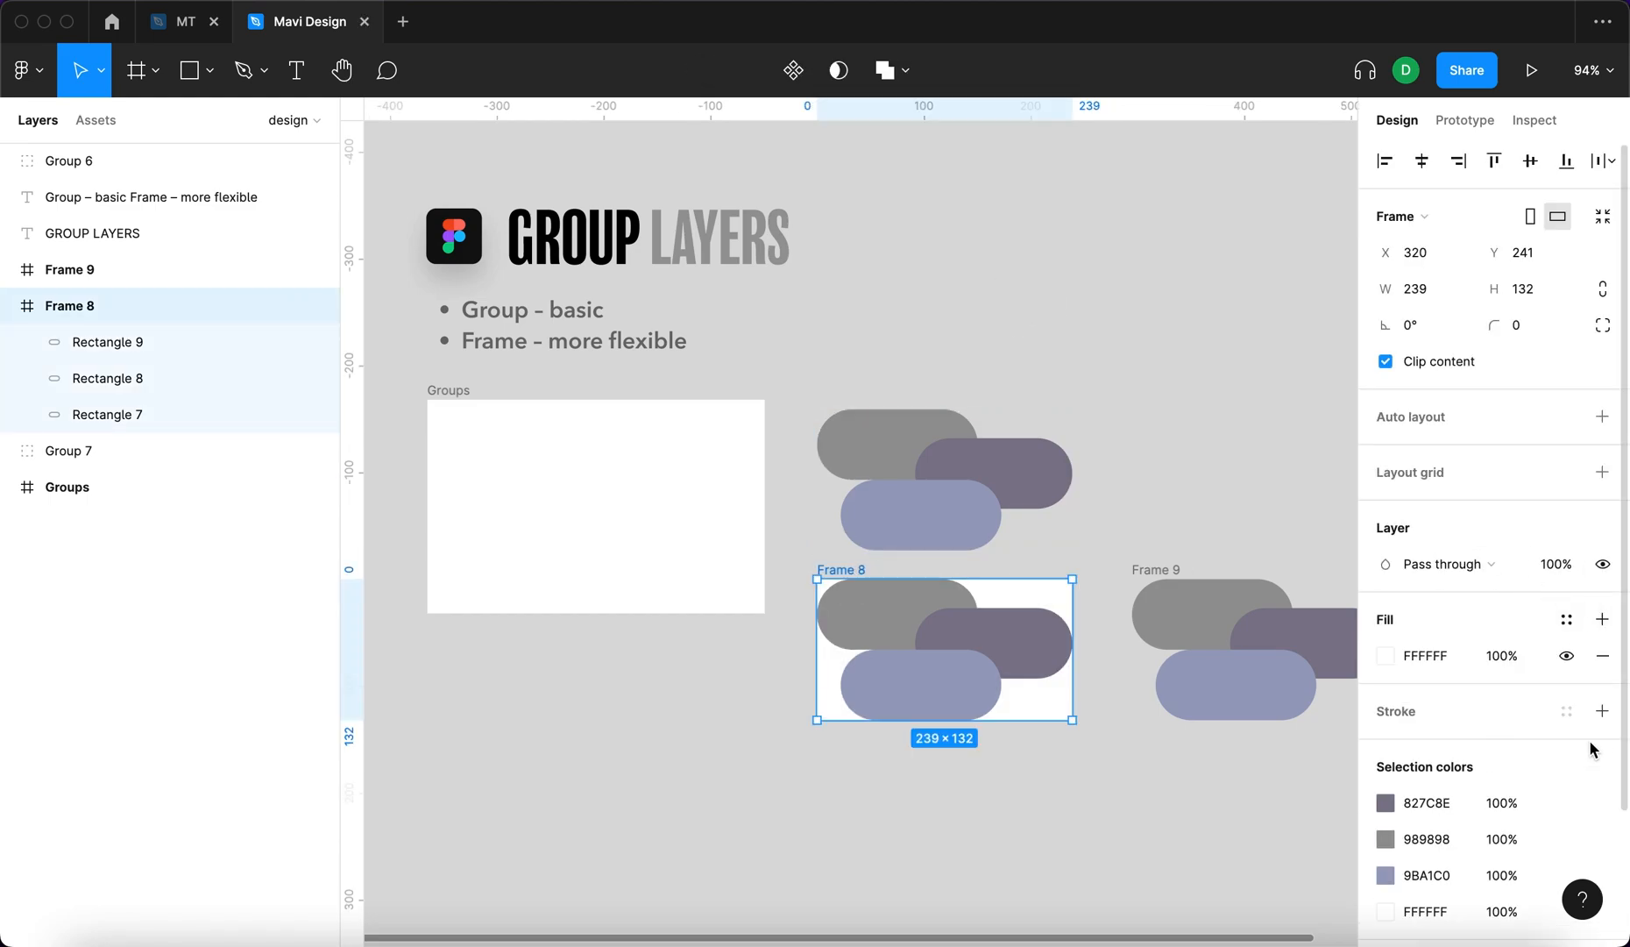
left_click(1603, 711)
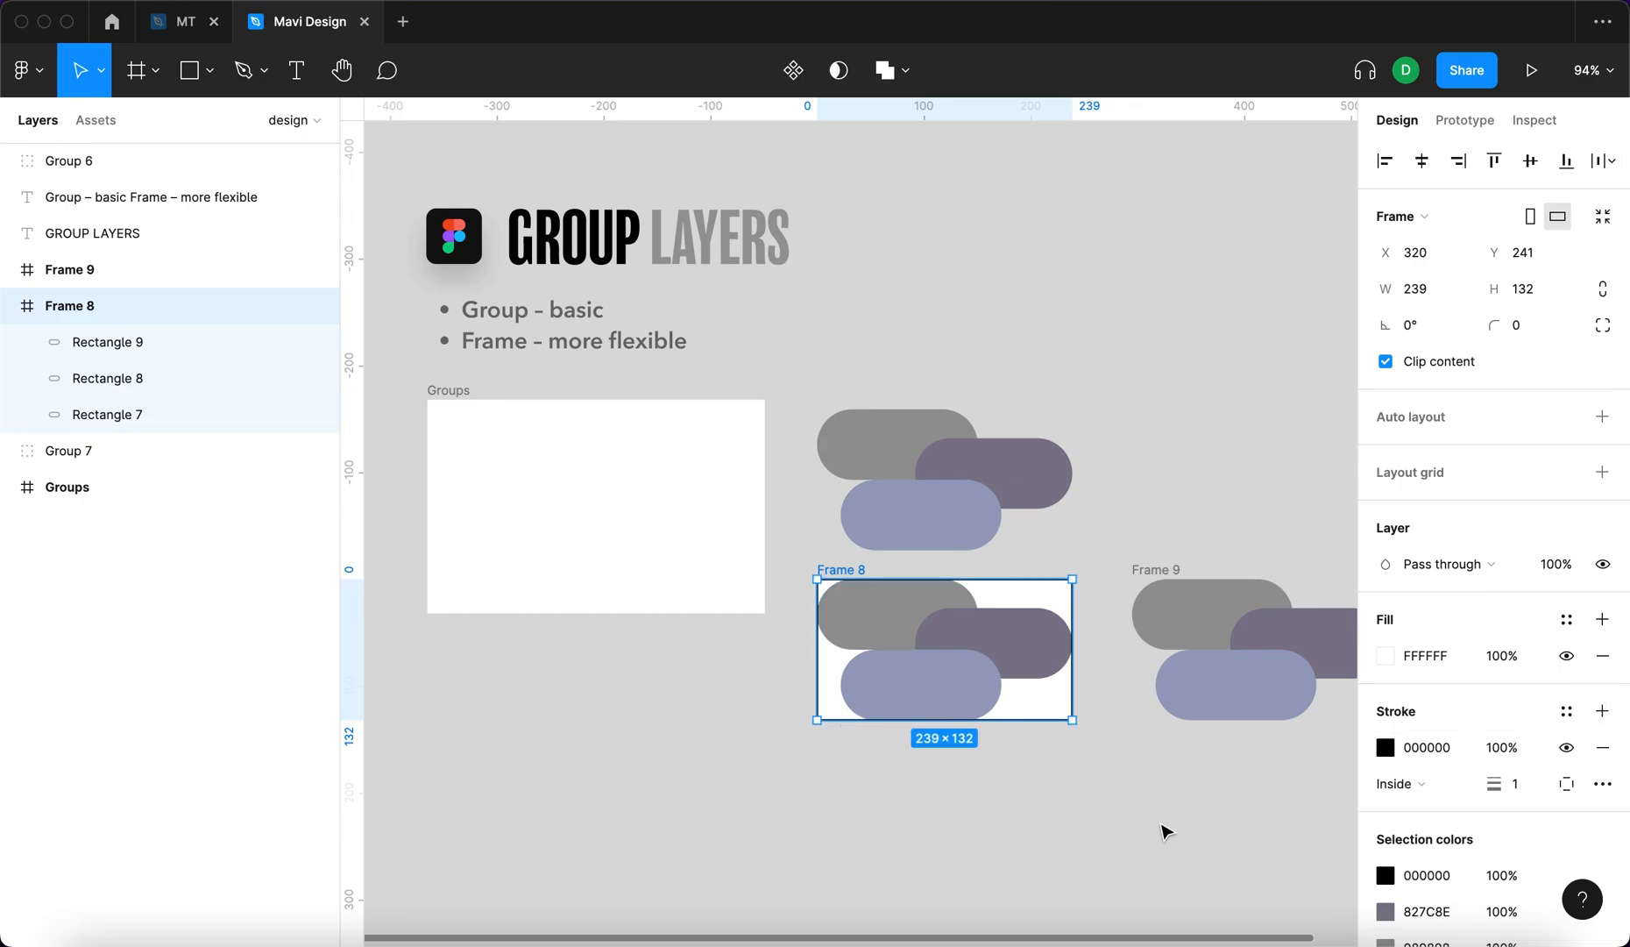
left_click(69, 450)
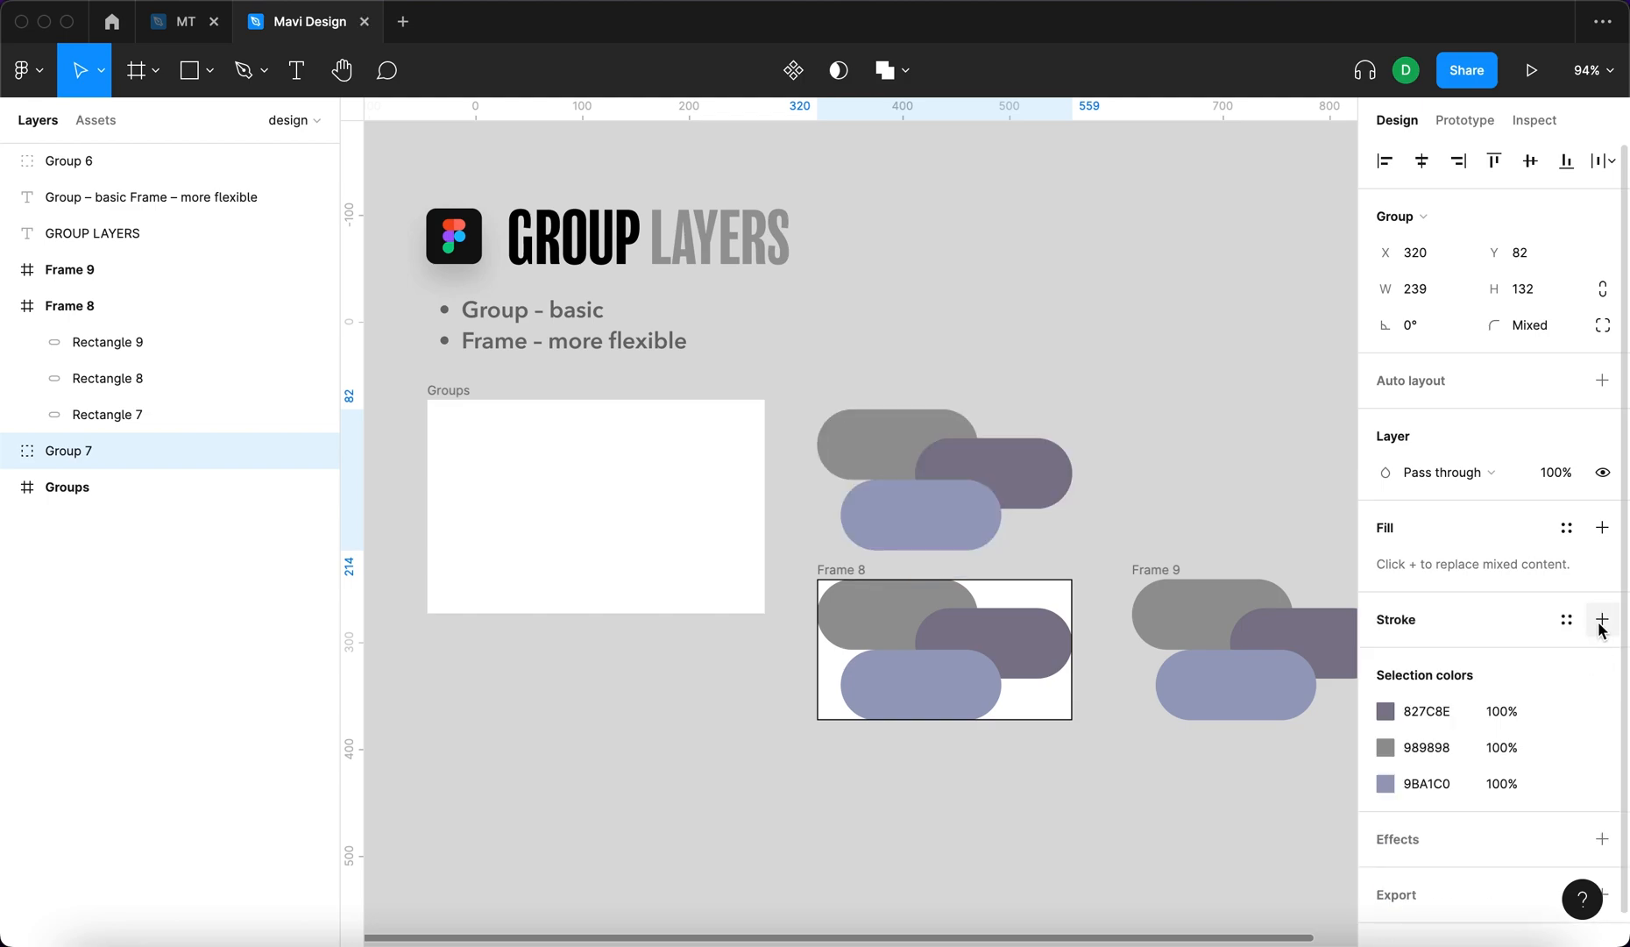
left_click(1602, 618)
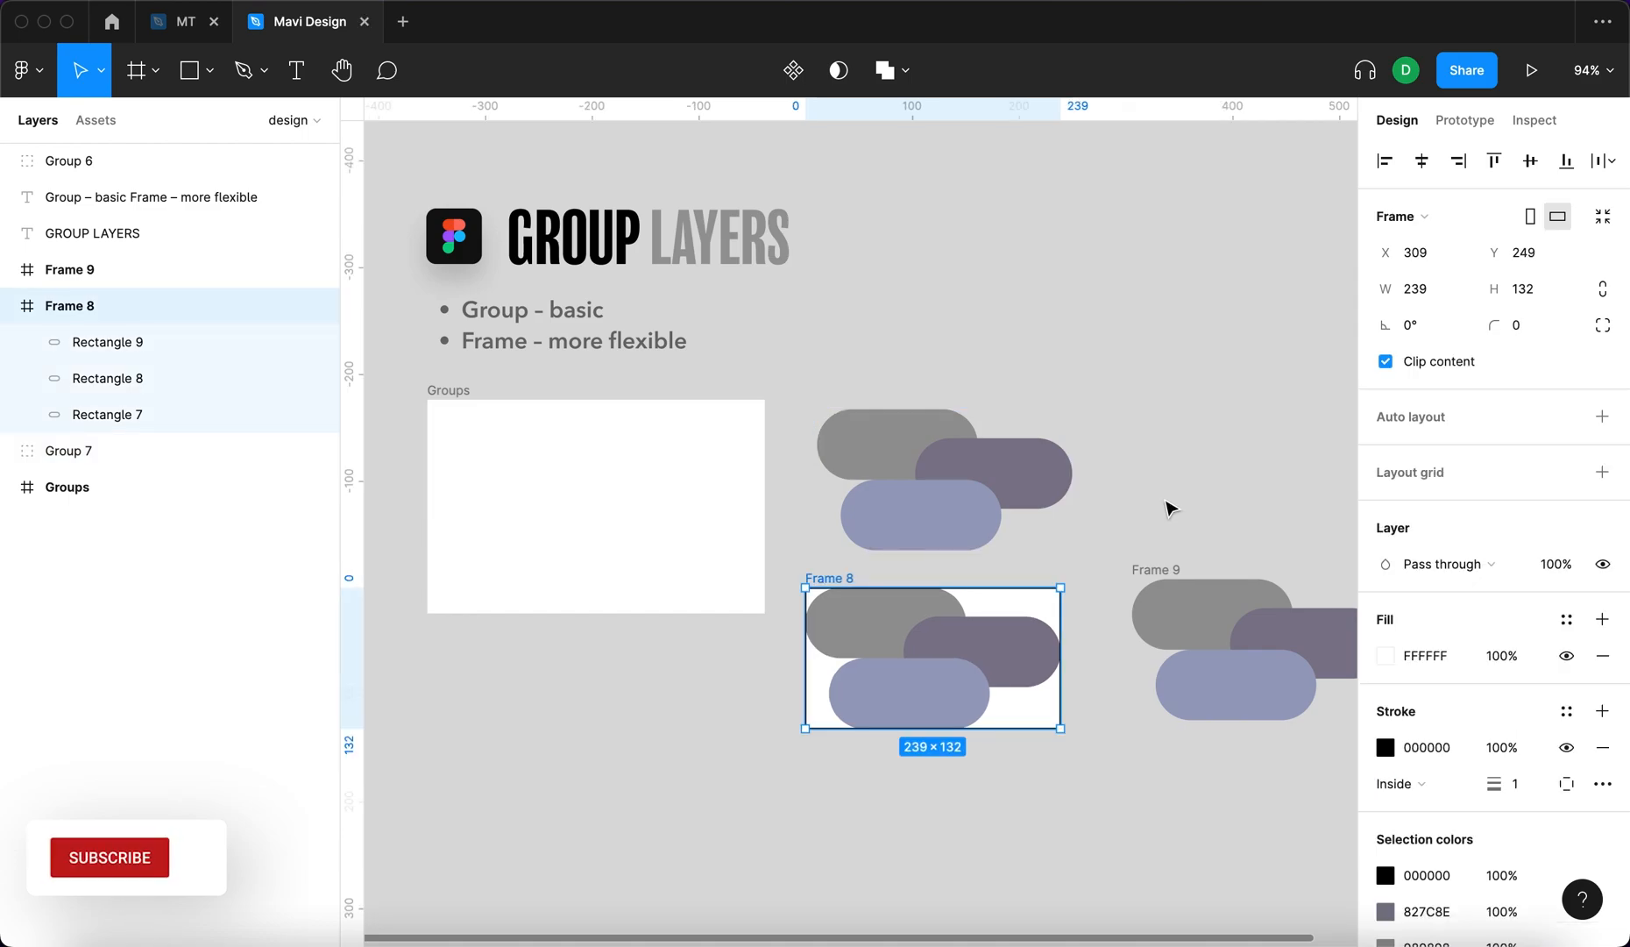
left_click(109, 857)
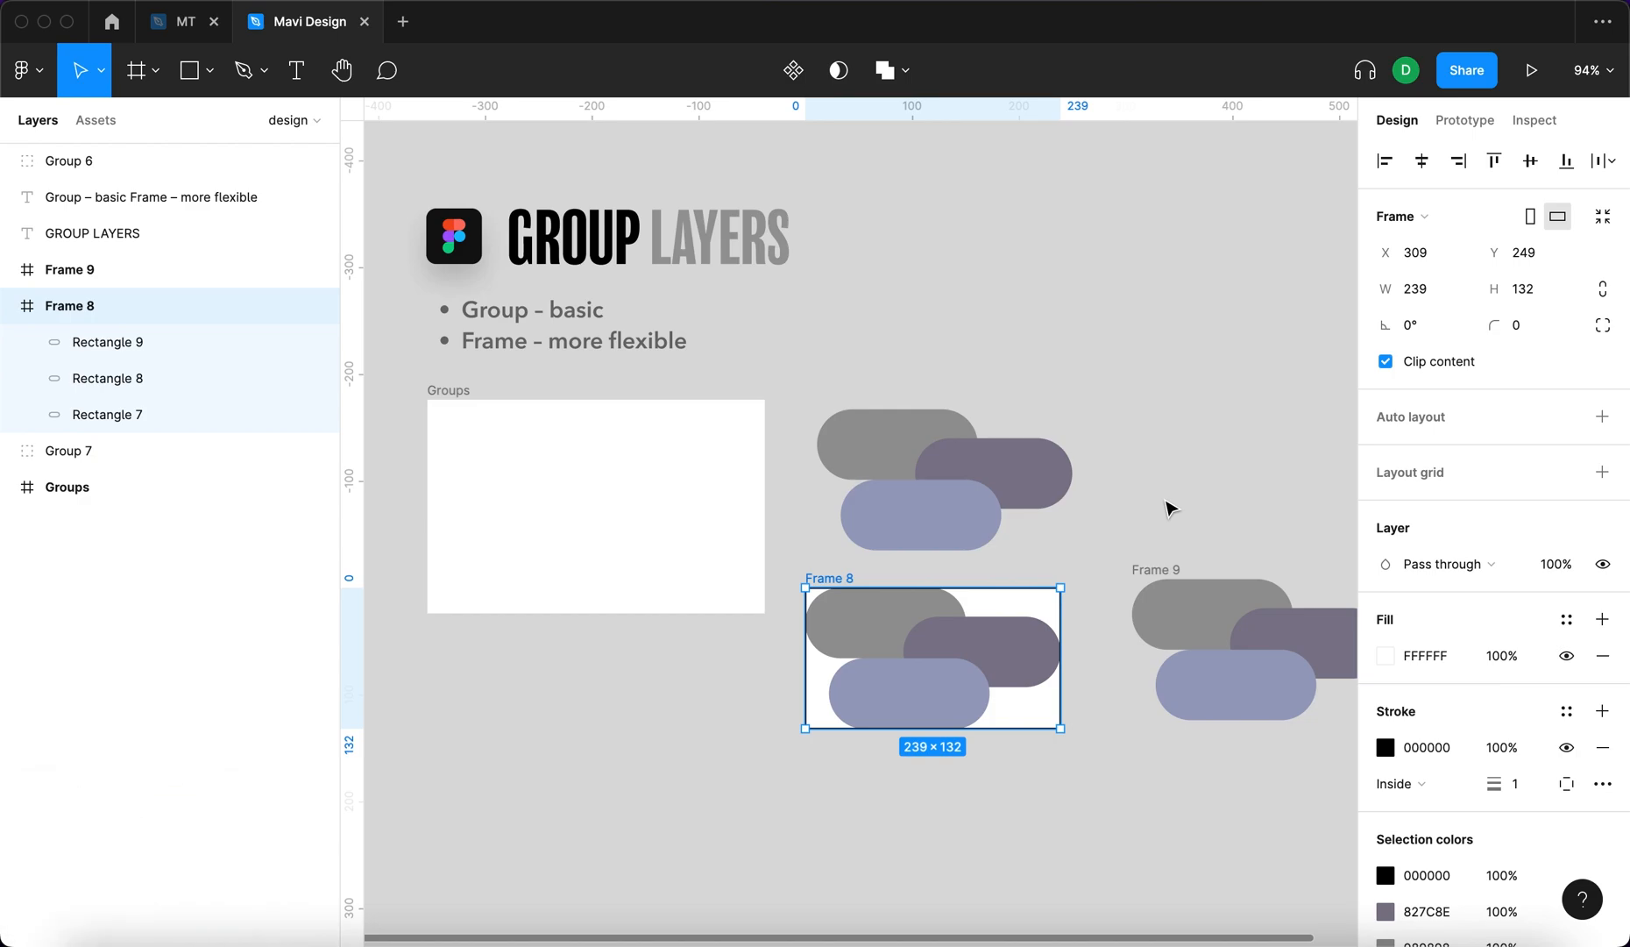
Step: Pin Rectangle 9 to Frame 8's bottom, set Rectangle 8 to Scale, and enlarge Frame 8
left_click(68, 450)
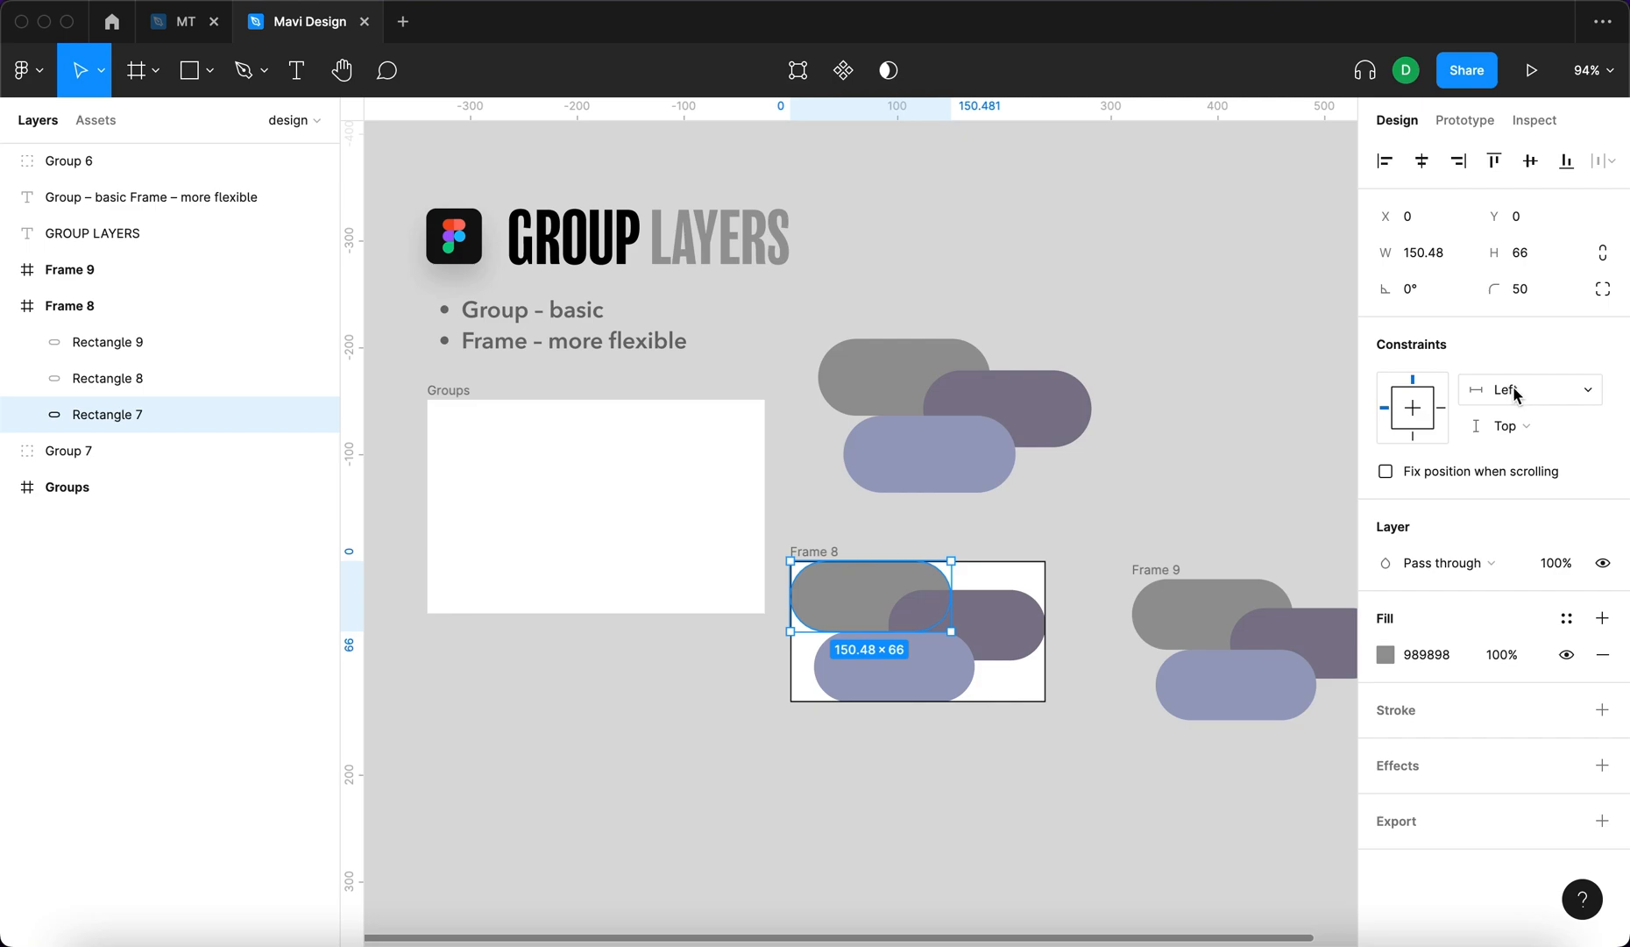
mouse_move(1546, 400)
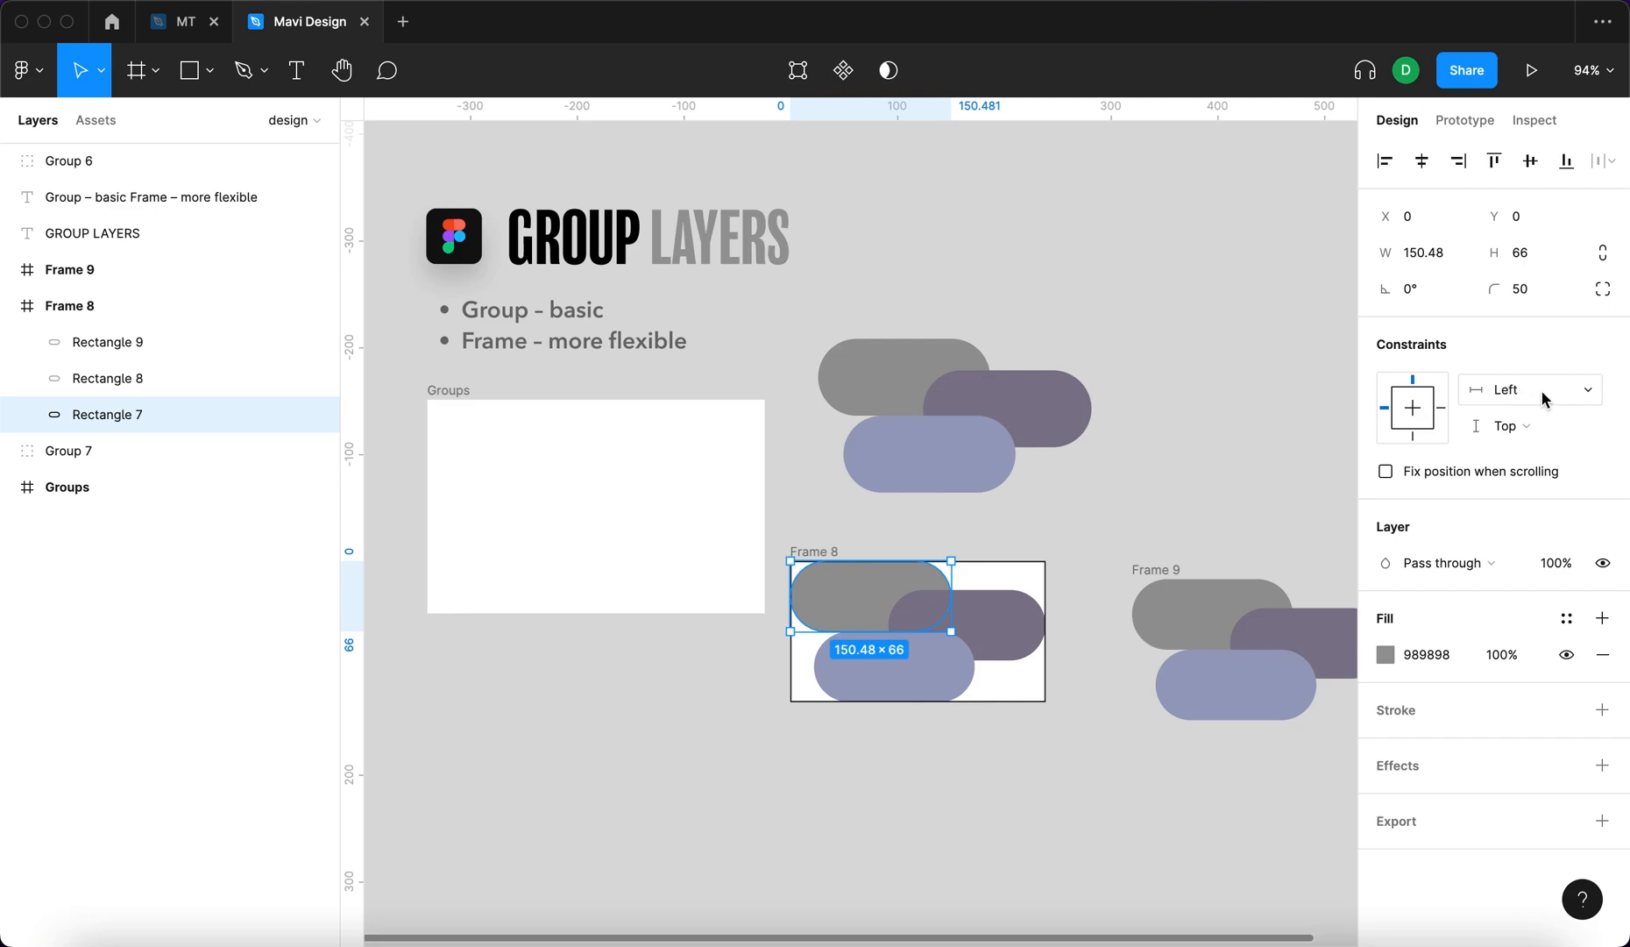
left_click(1529, 390)
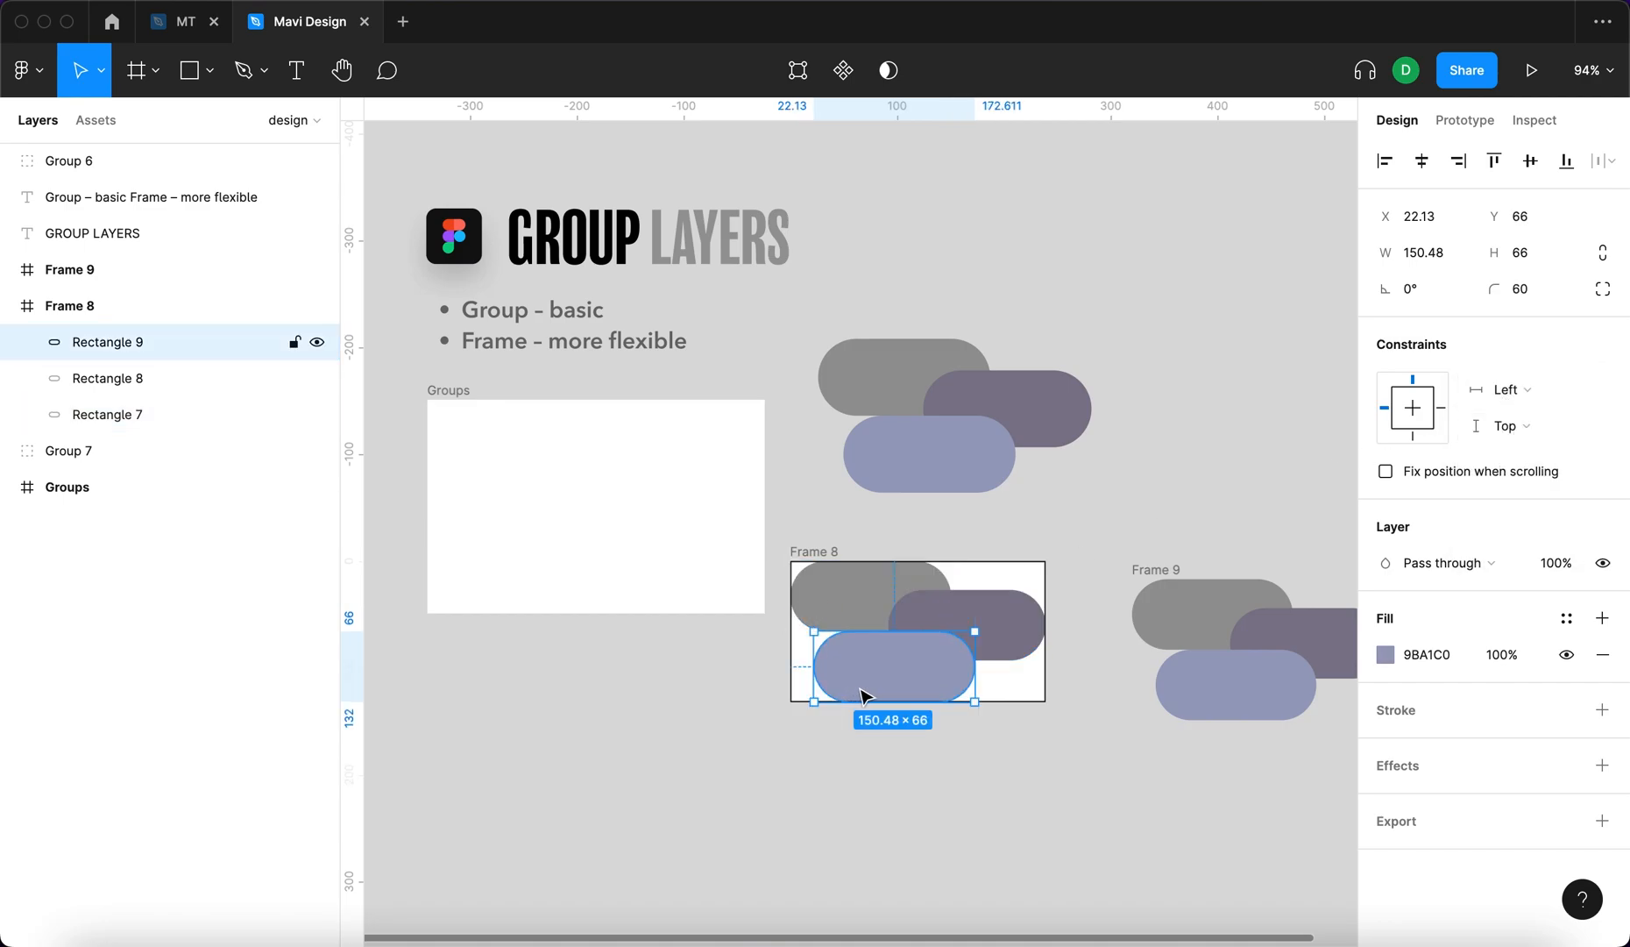
left_click(1526, 425)
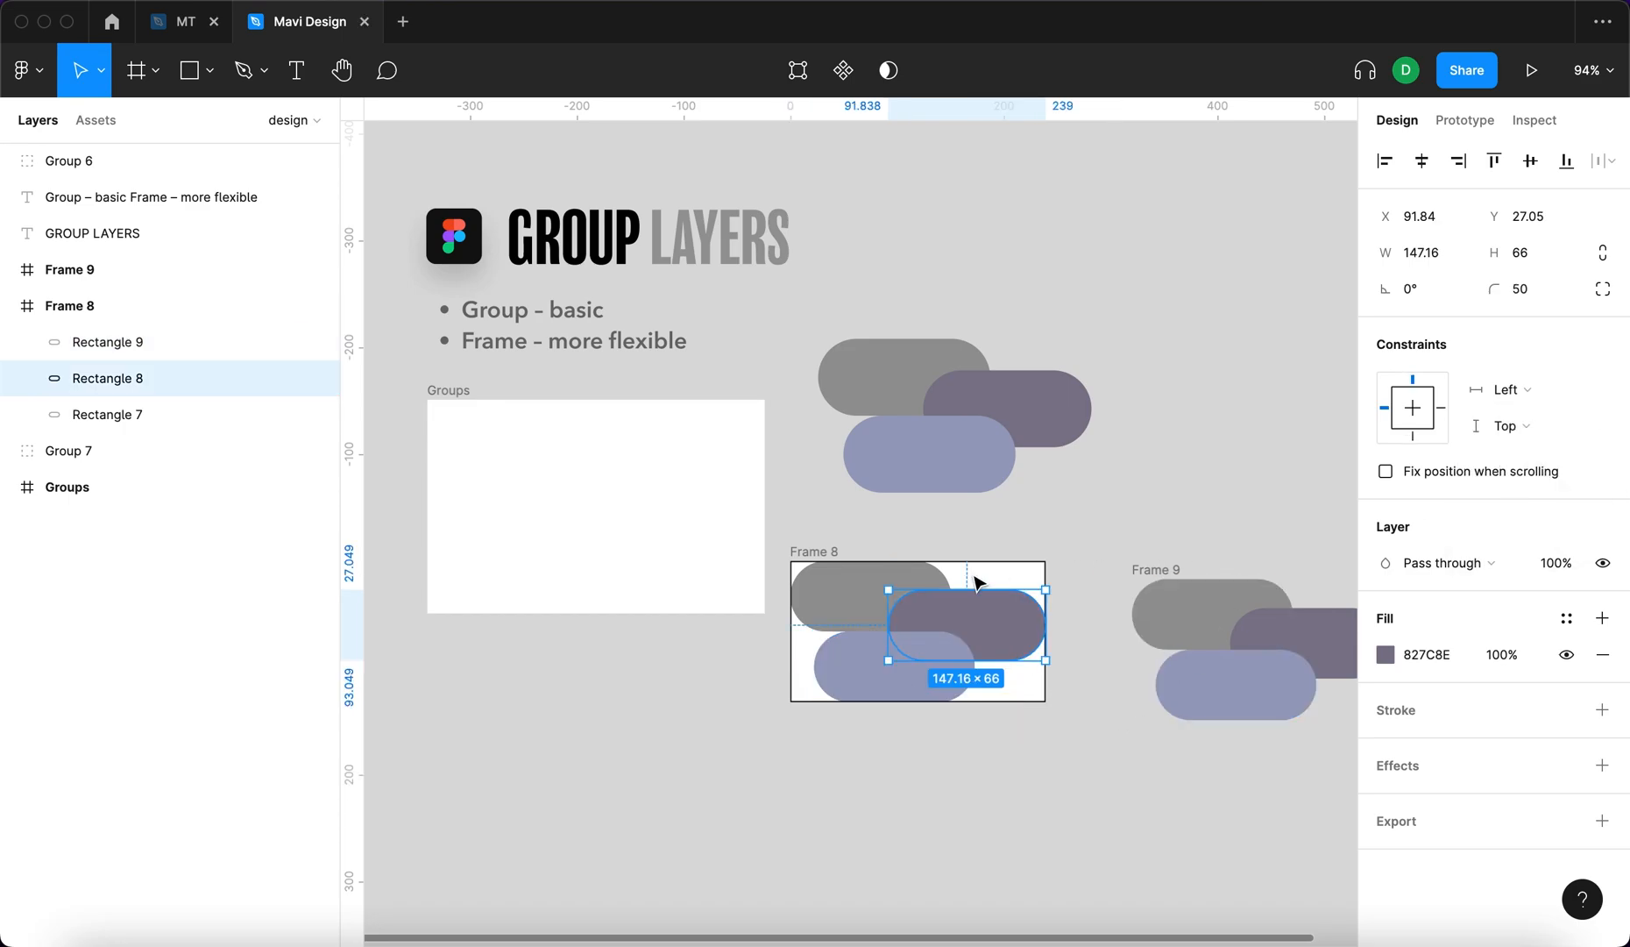
left_click(1506, 426)
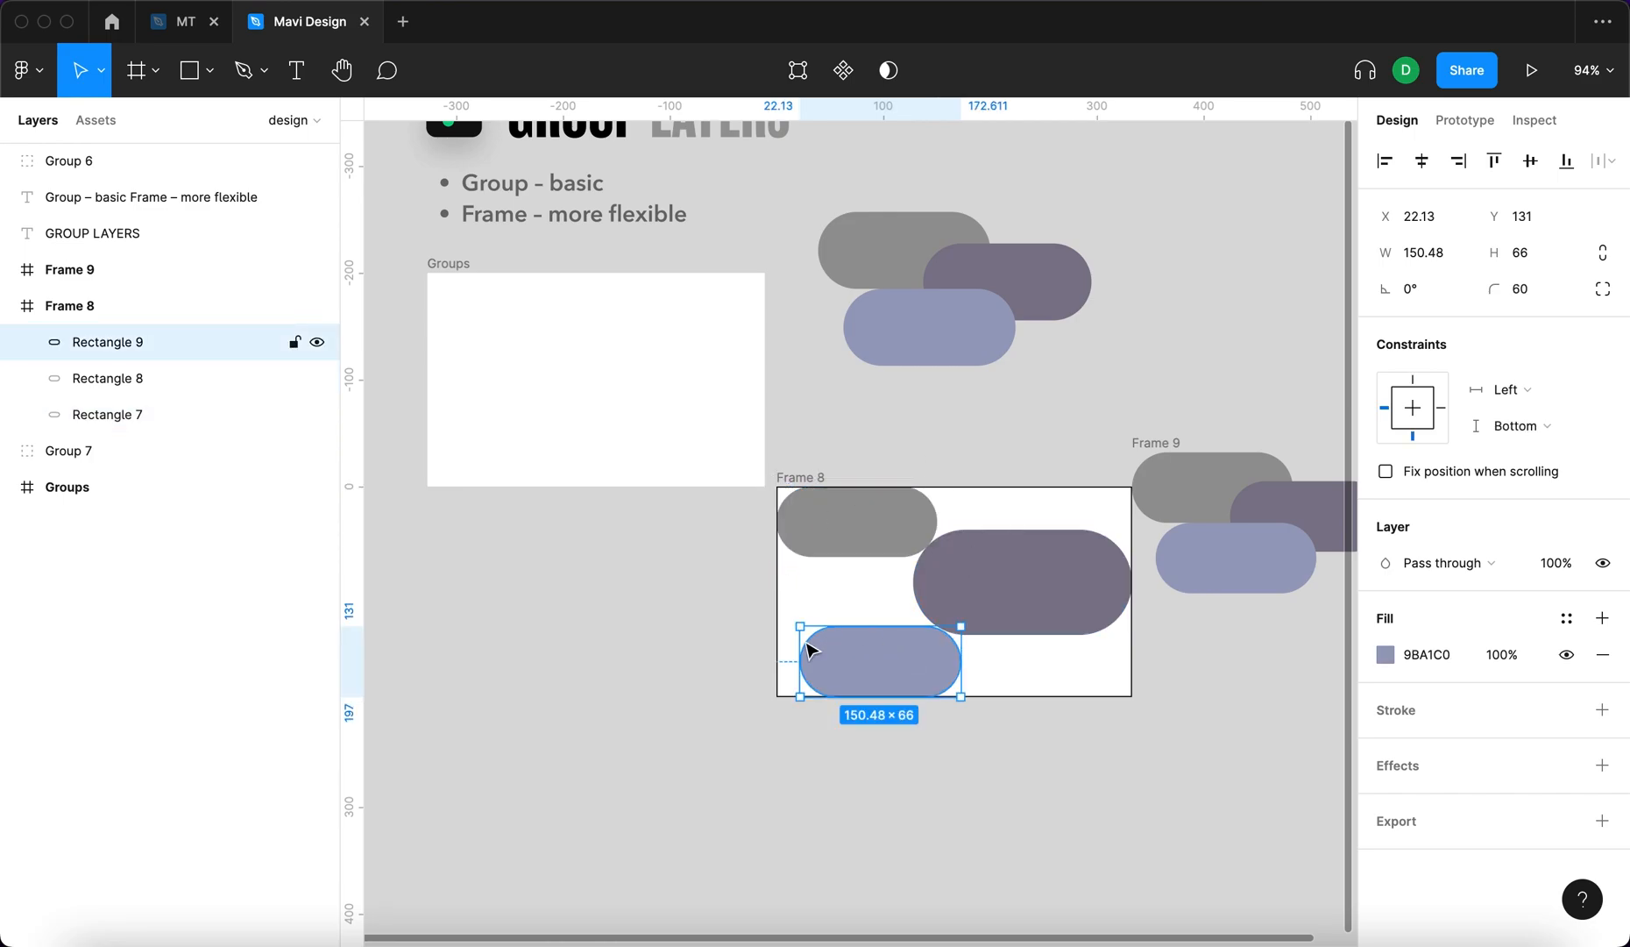
mouse_move(972, 681)
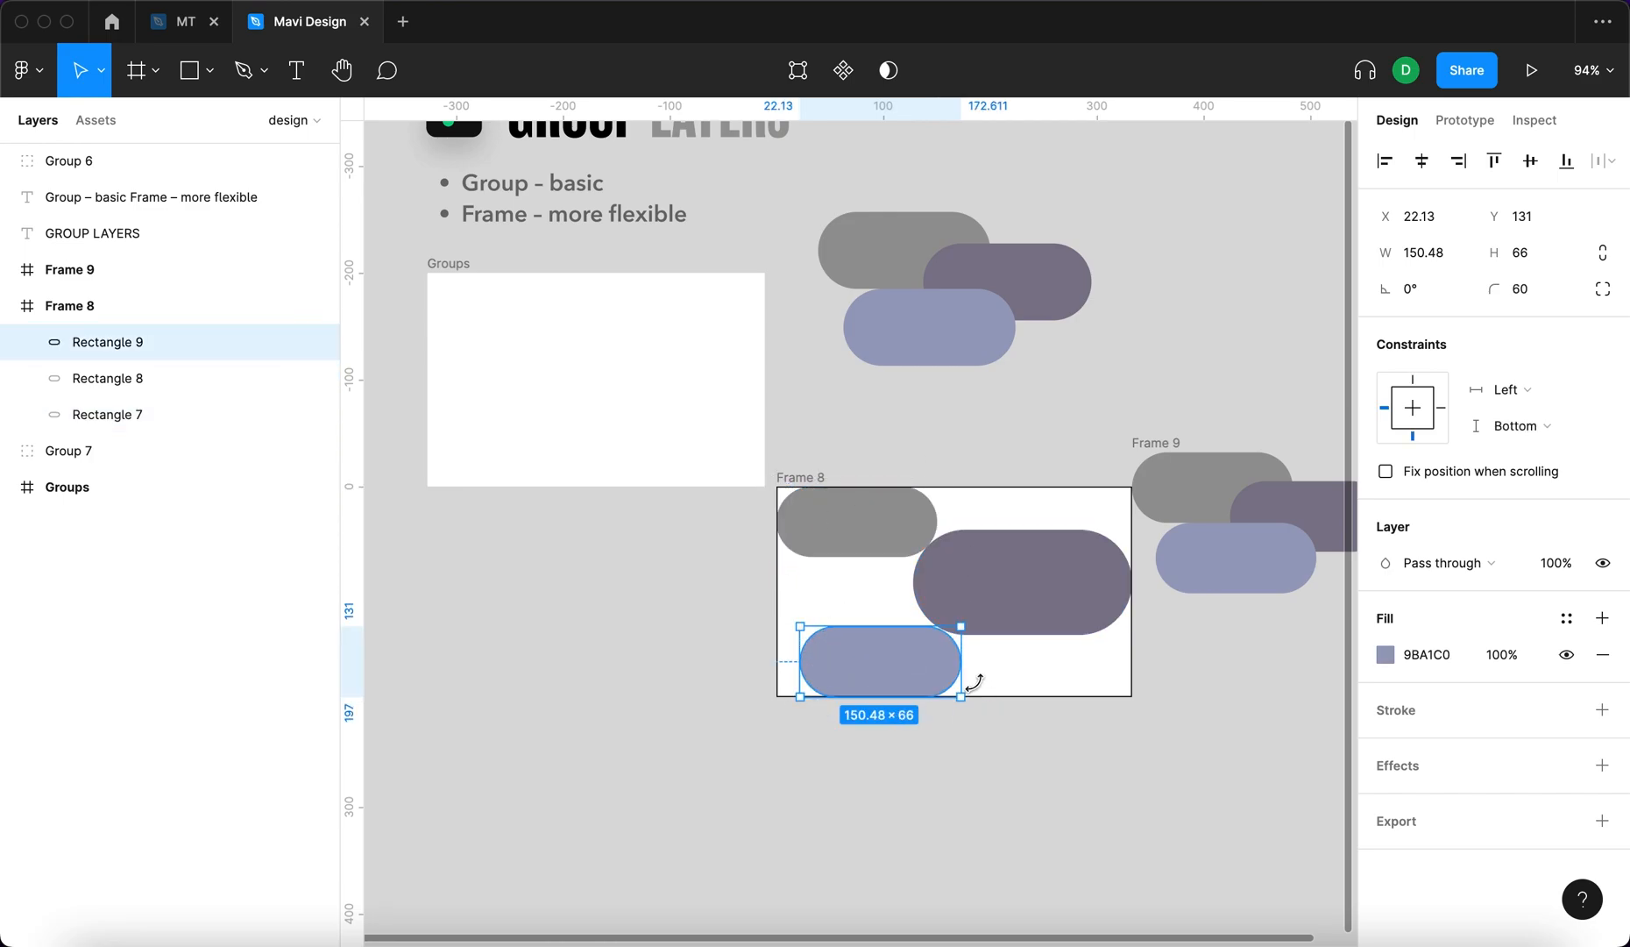
left_click(1022, 583)
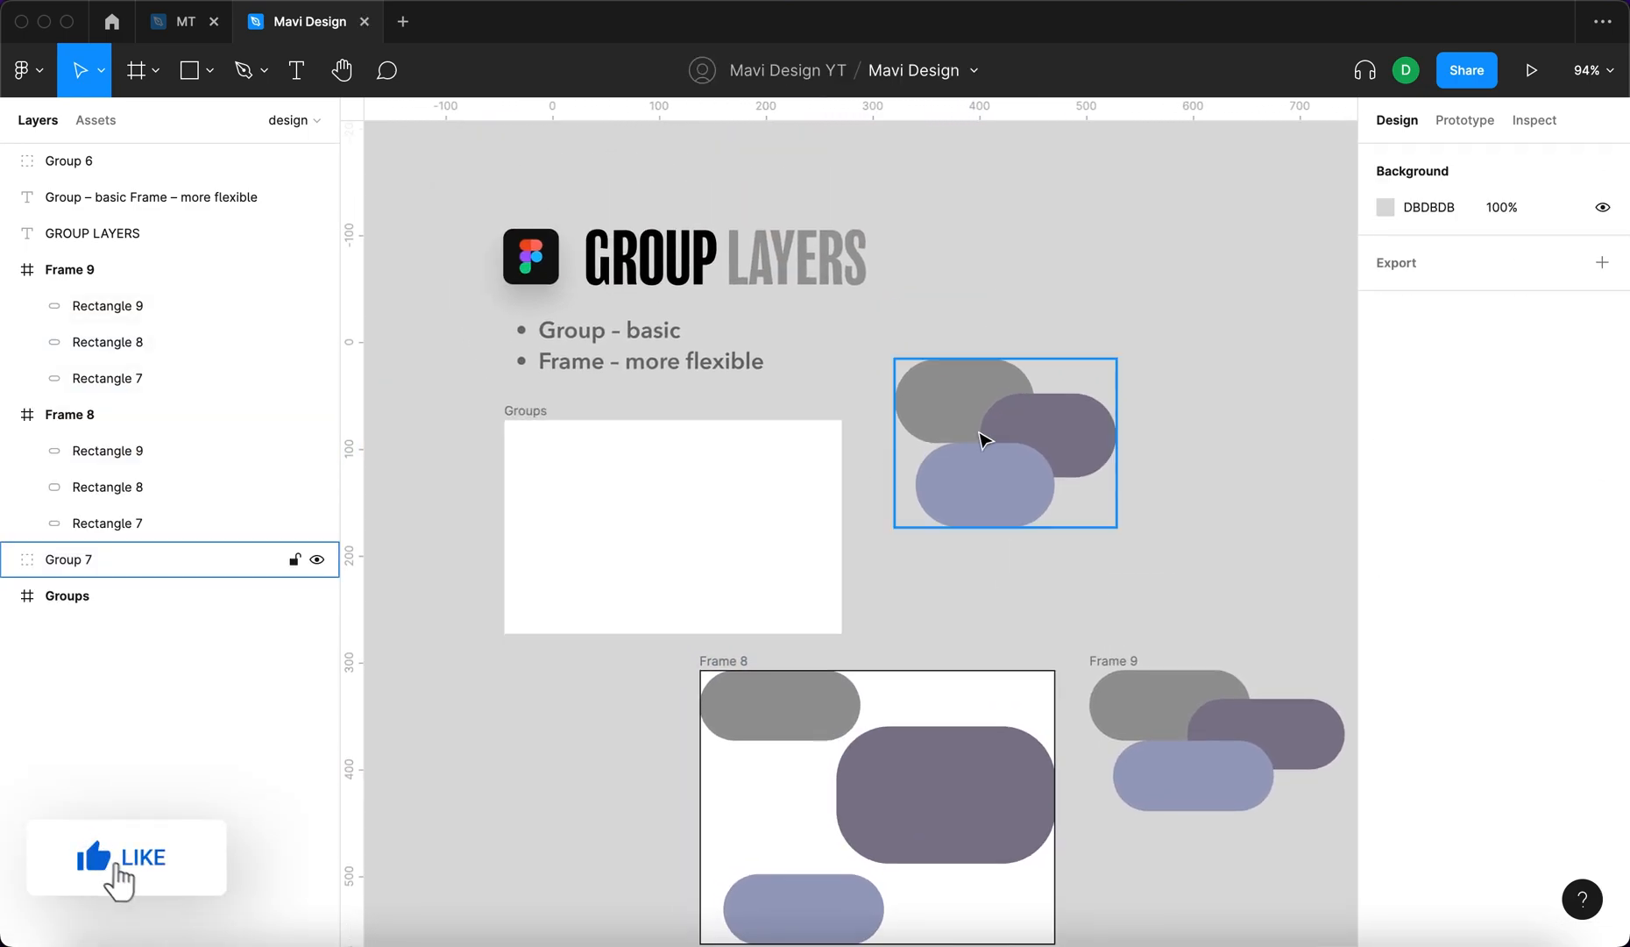
Step: Select Group 7 for comparison, then shrink Frame 8 and widen Rectangle 7
left_click(1004, 440)
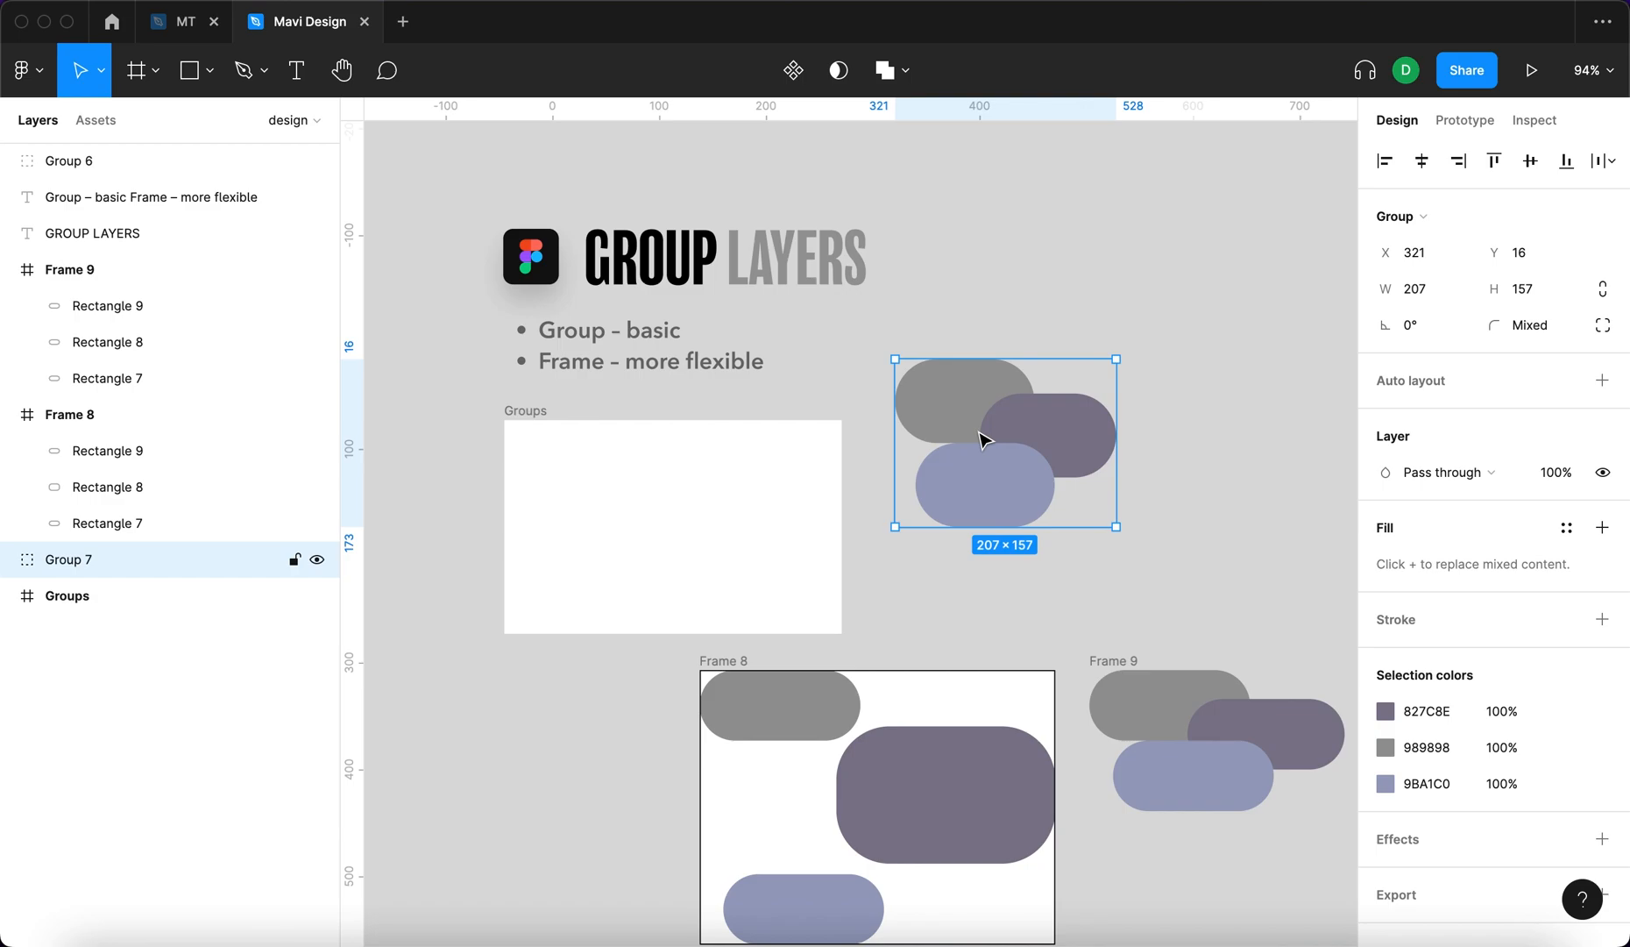
scroll("down", 3)
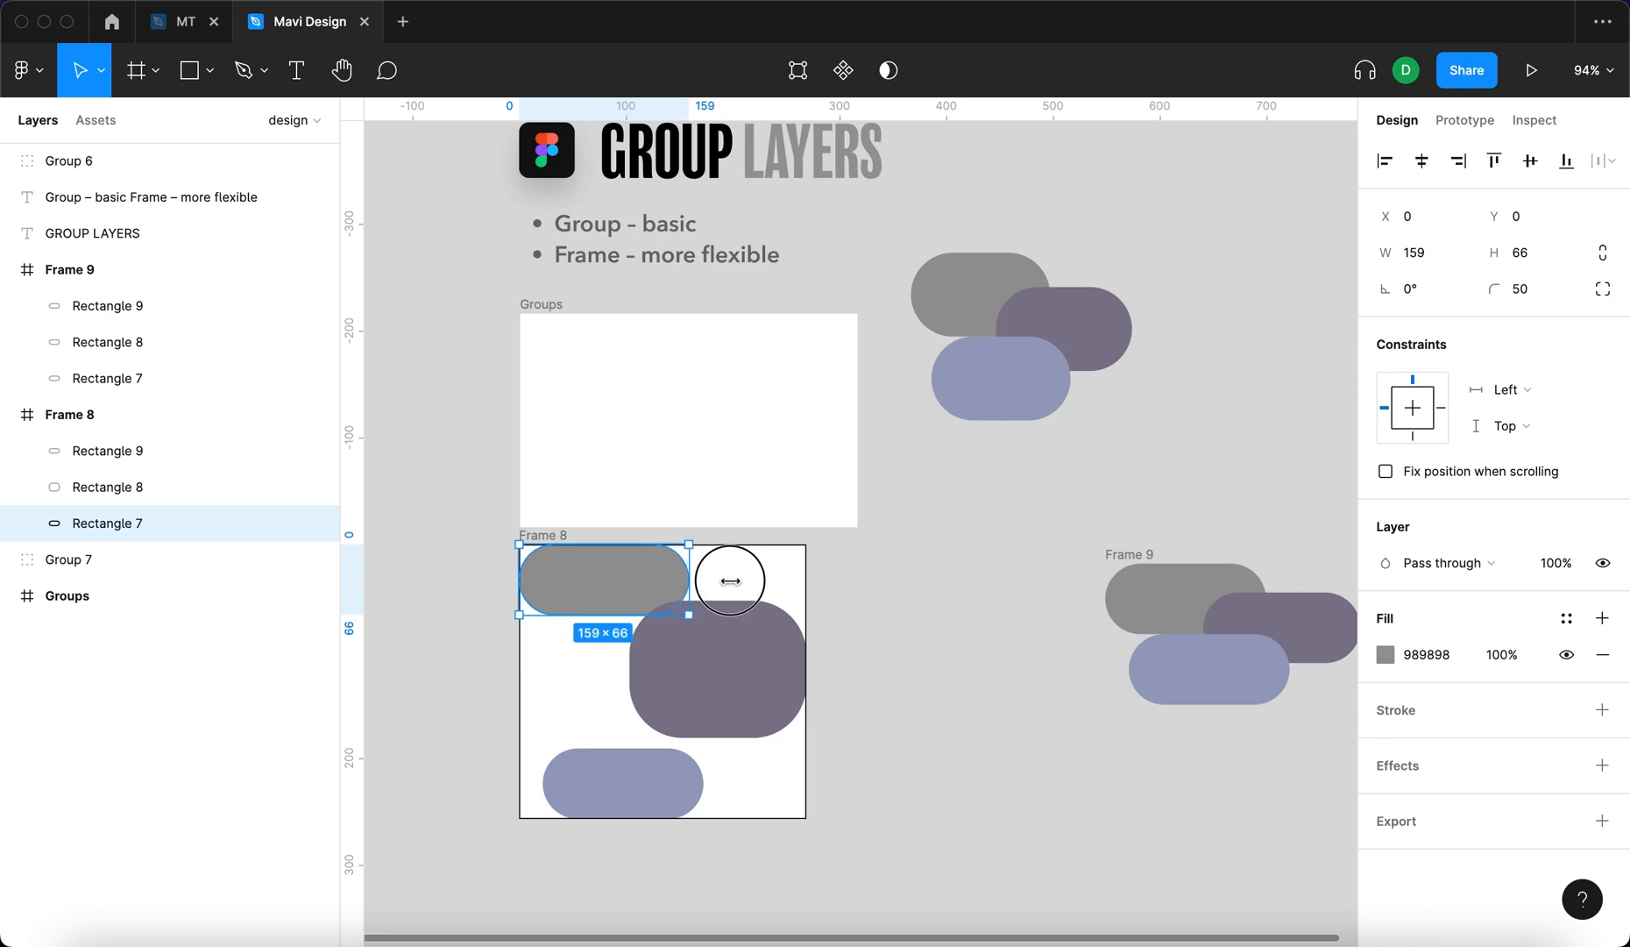
Step: Set Rectangle 7's horizontal constraint to Scale, enlarge Frame 8, and deselect
left_click(1498, 390)
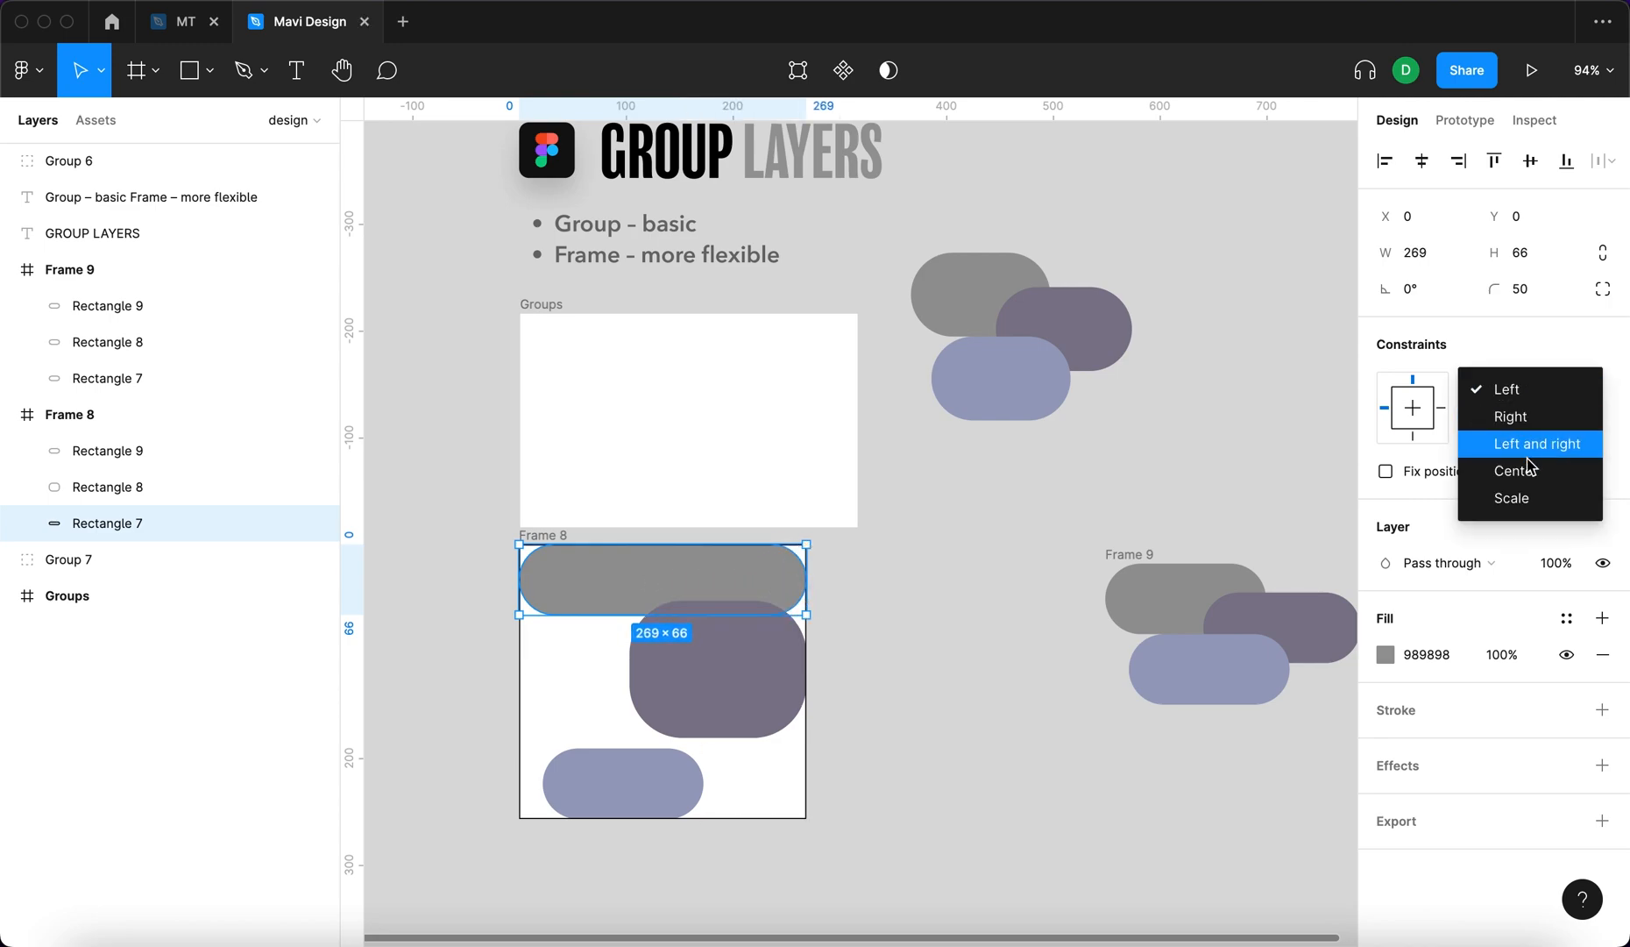
left_click(1514, 497)
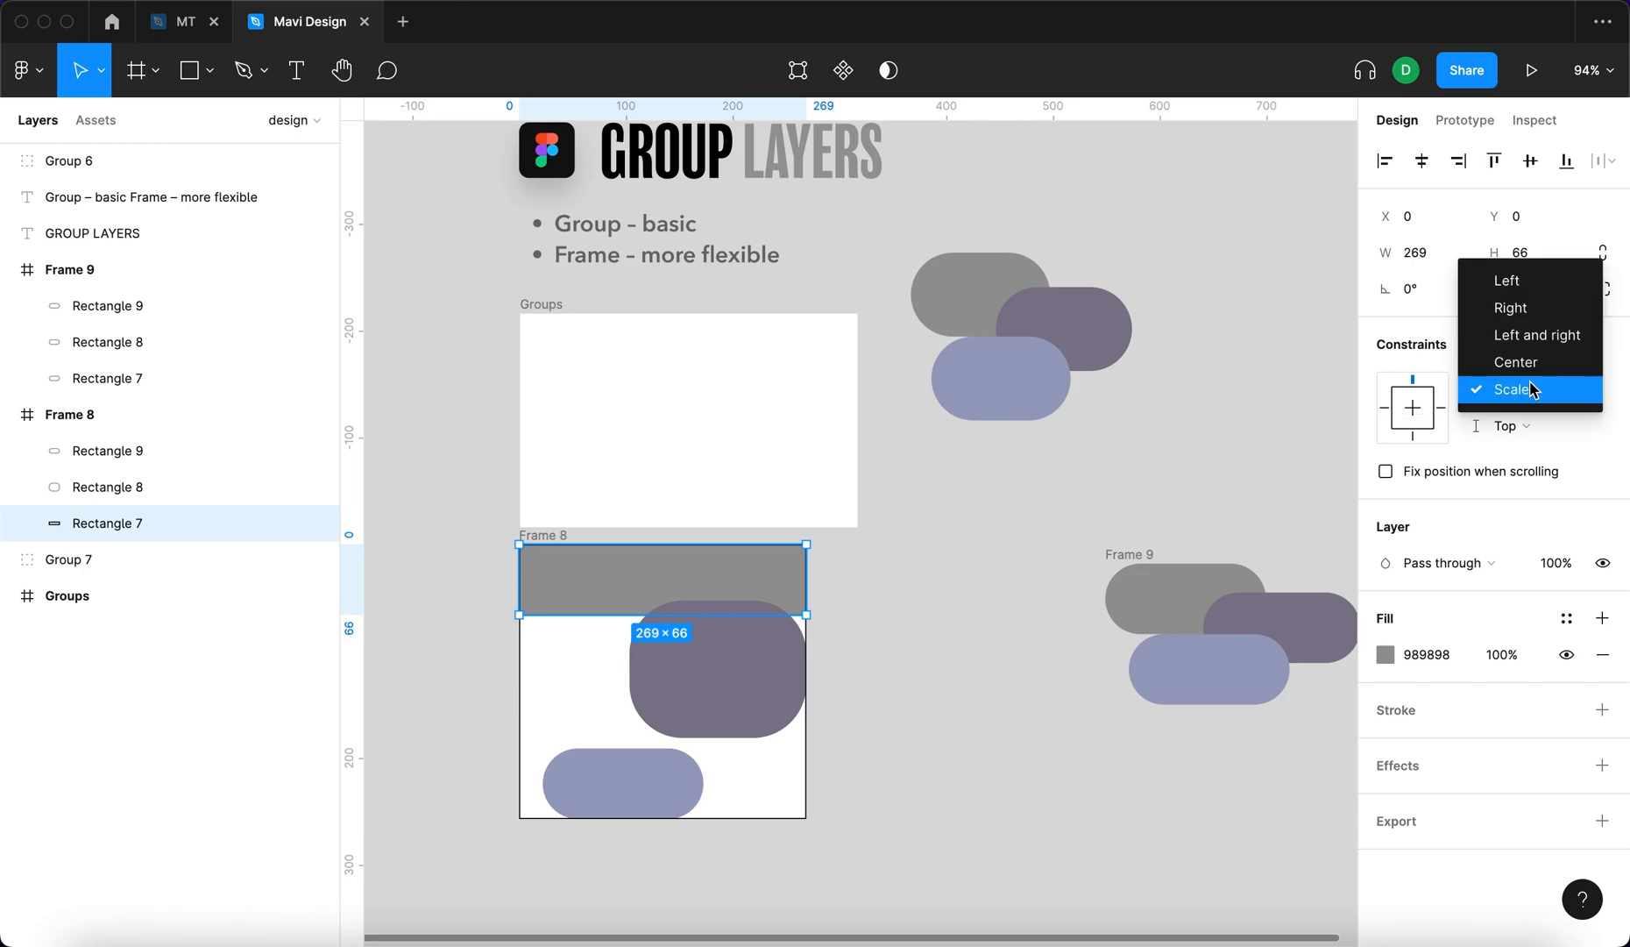
left_click(1518, 390)
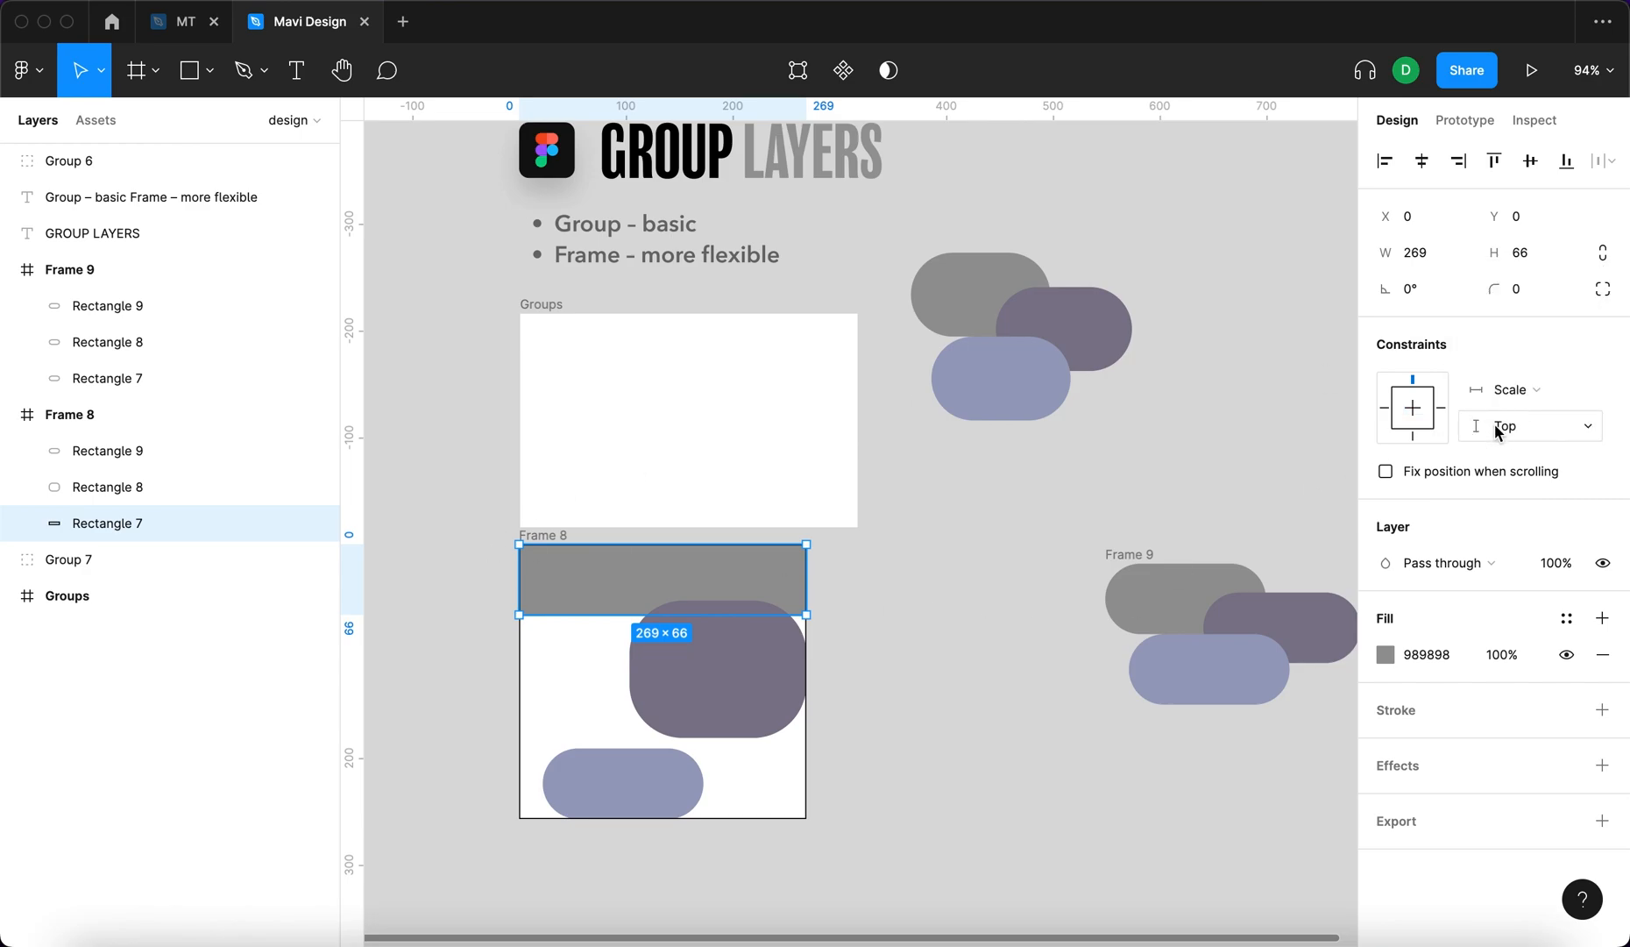
mouse_move(445, 538)
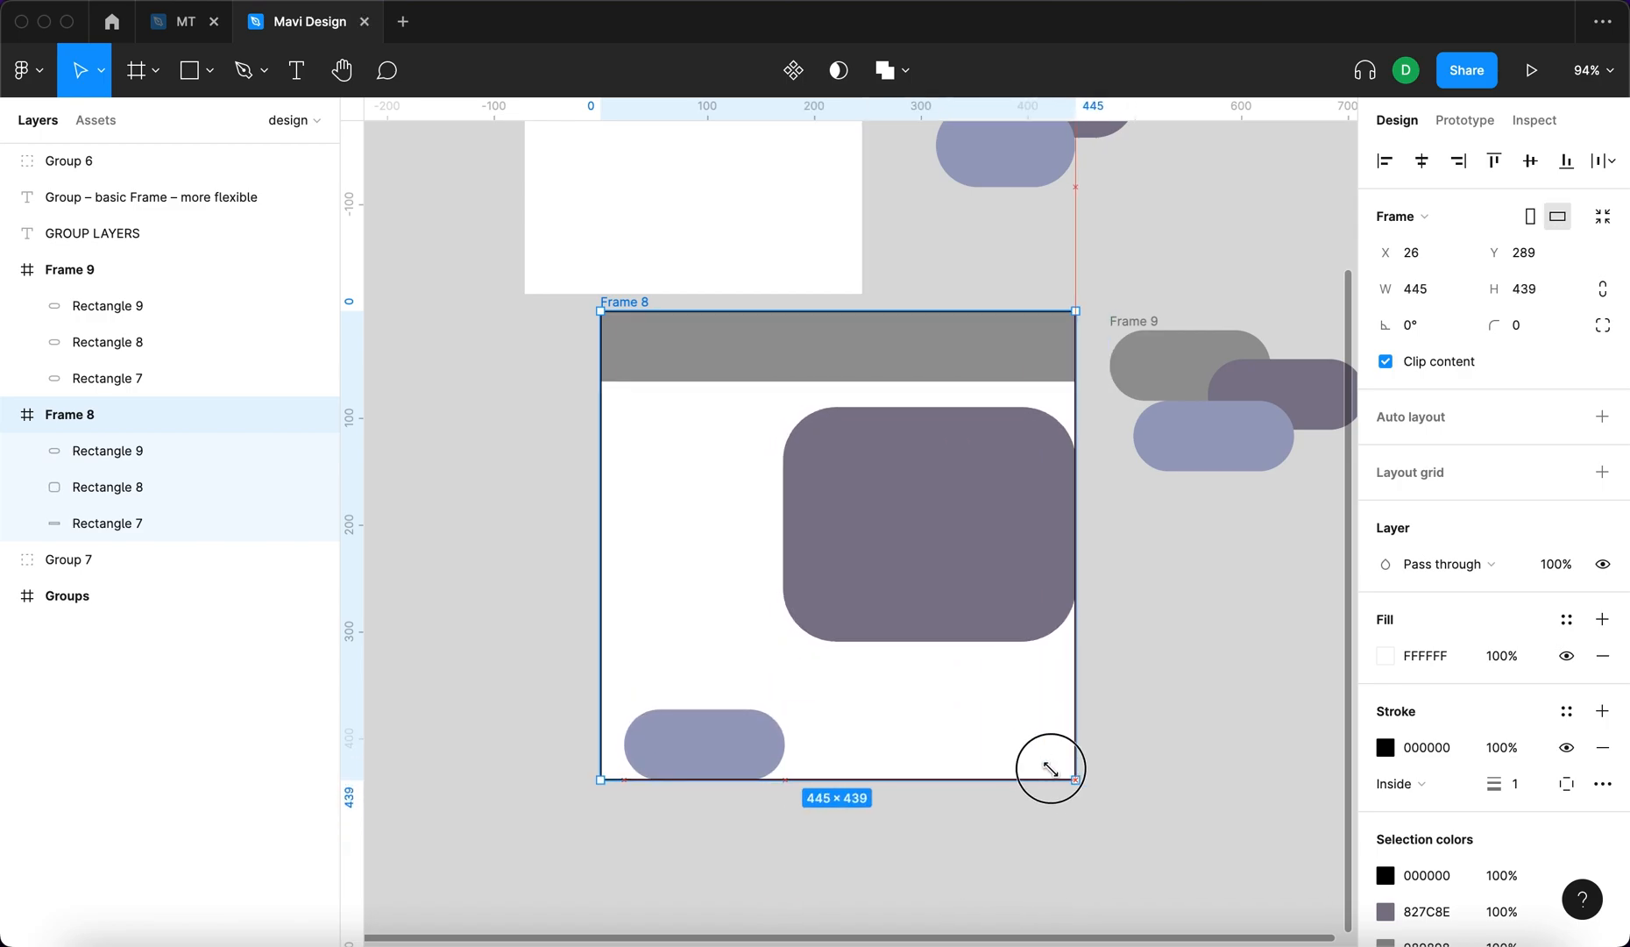
left_click(67, 596)
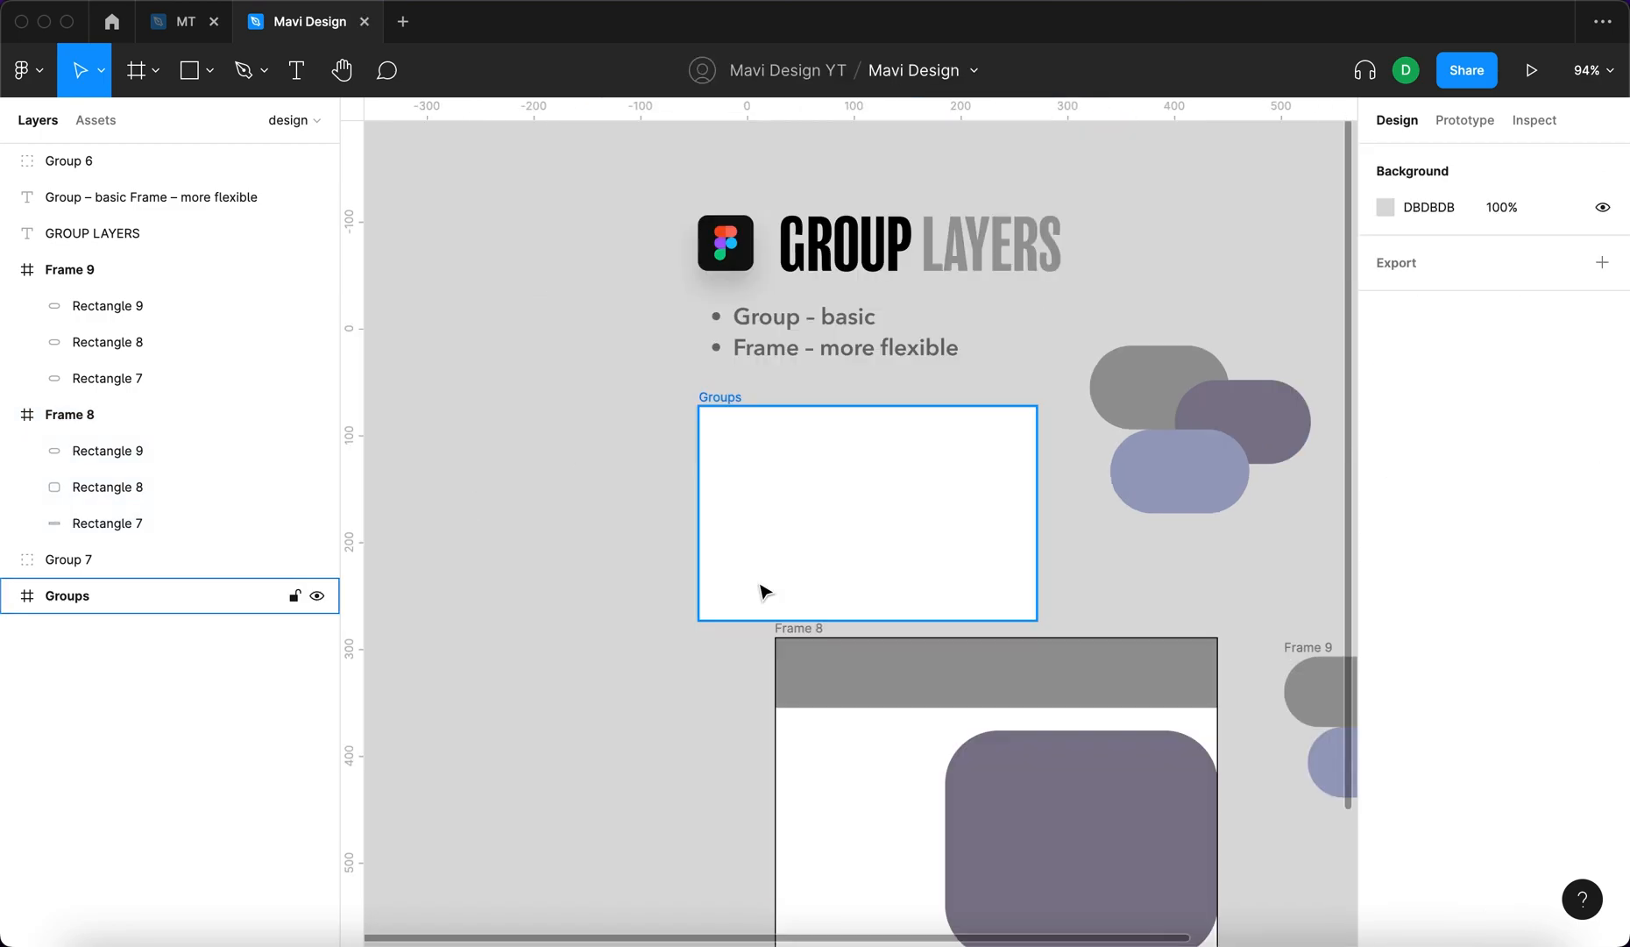